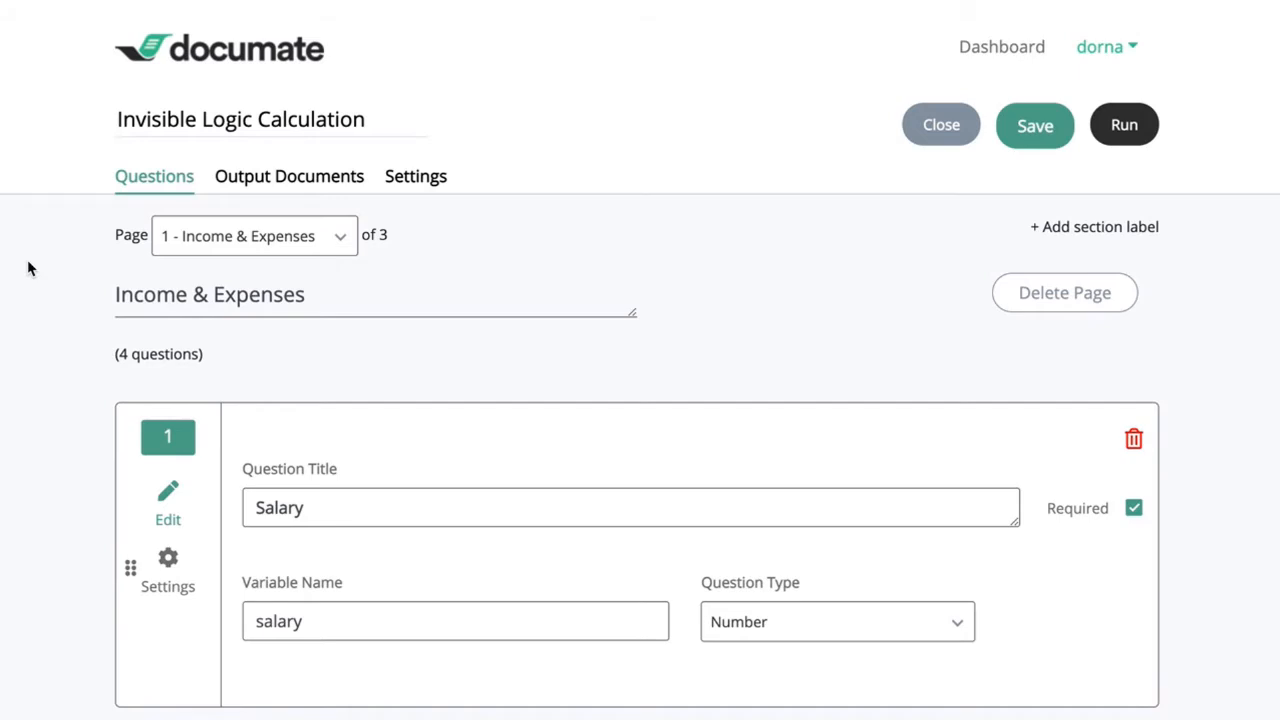
{"action": "mouse_move", "coordinate": [387, 263]}
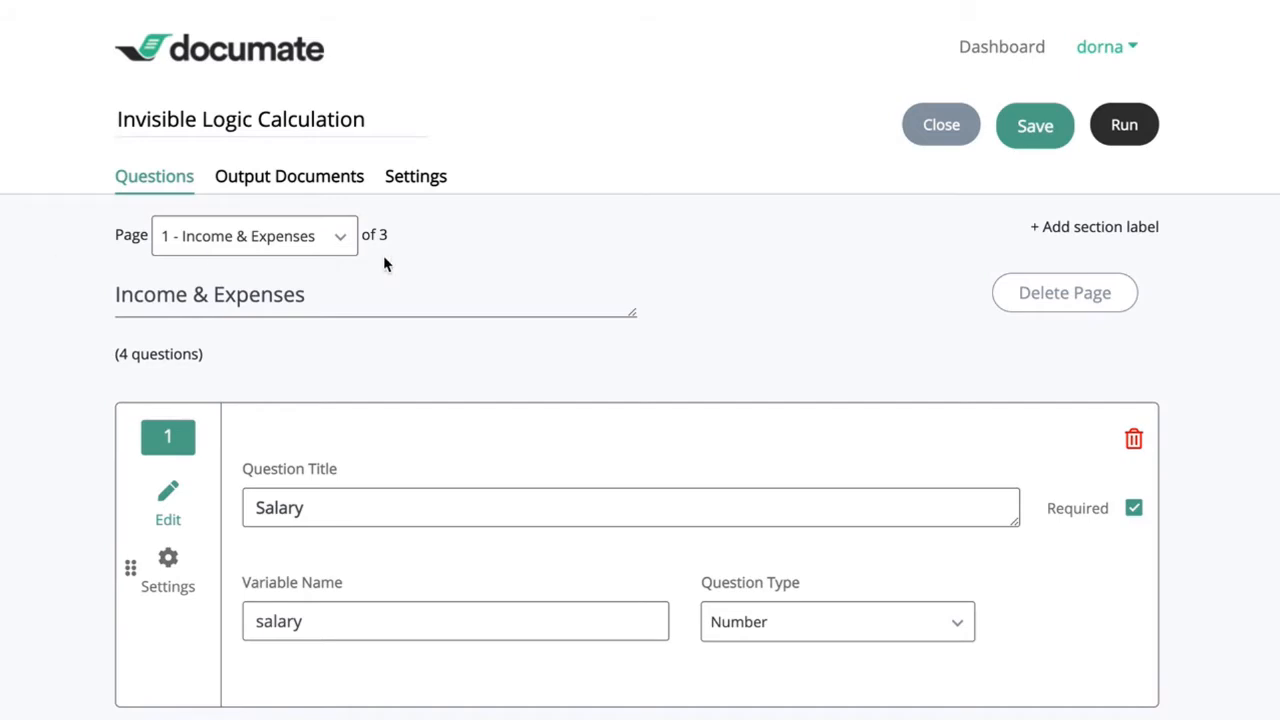
- Scroll to the Page dropdown and show the interview's three-page list
{"action": "scroll", "scroll_direction": "down", "scroll_amount": 3}
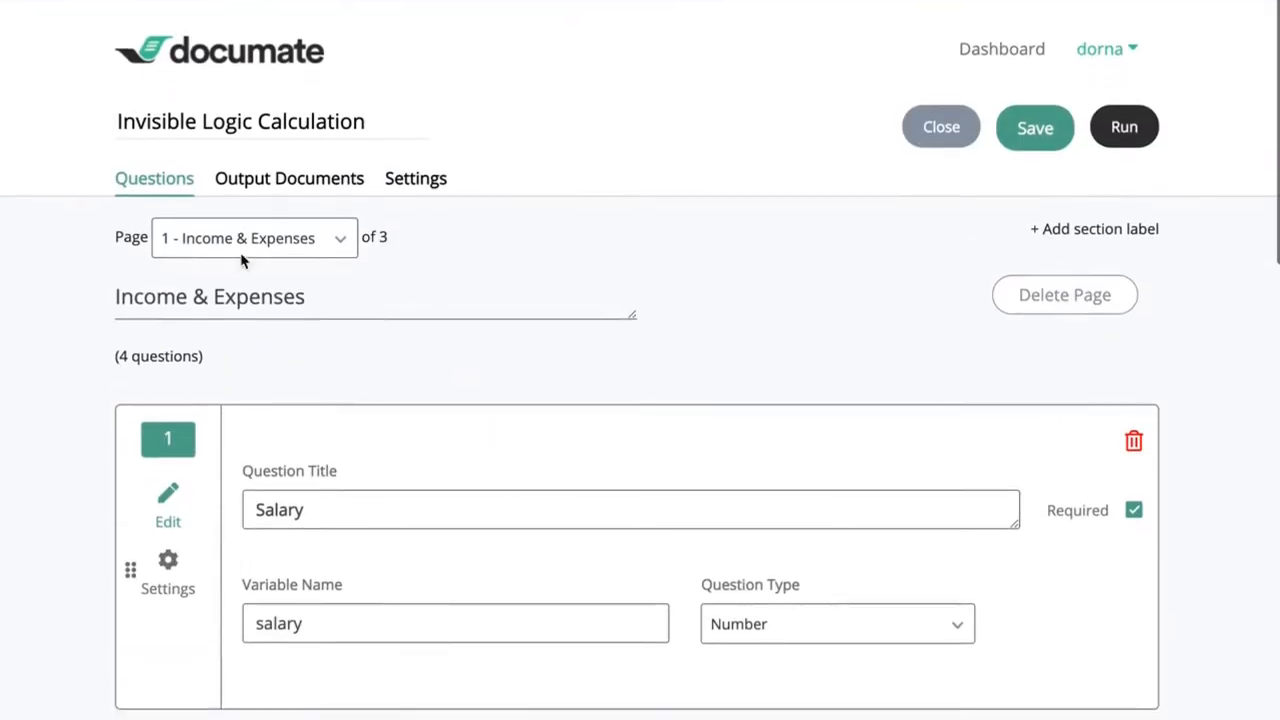
{"action": "left_click", "coordinate": [253, 238]}
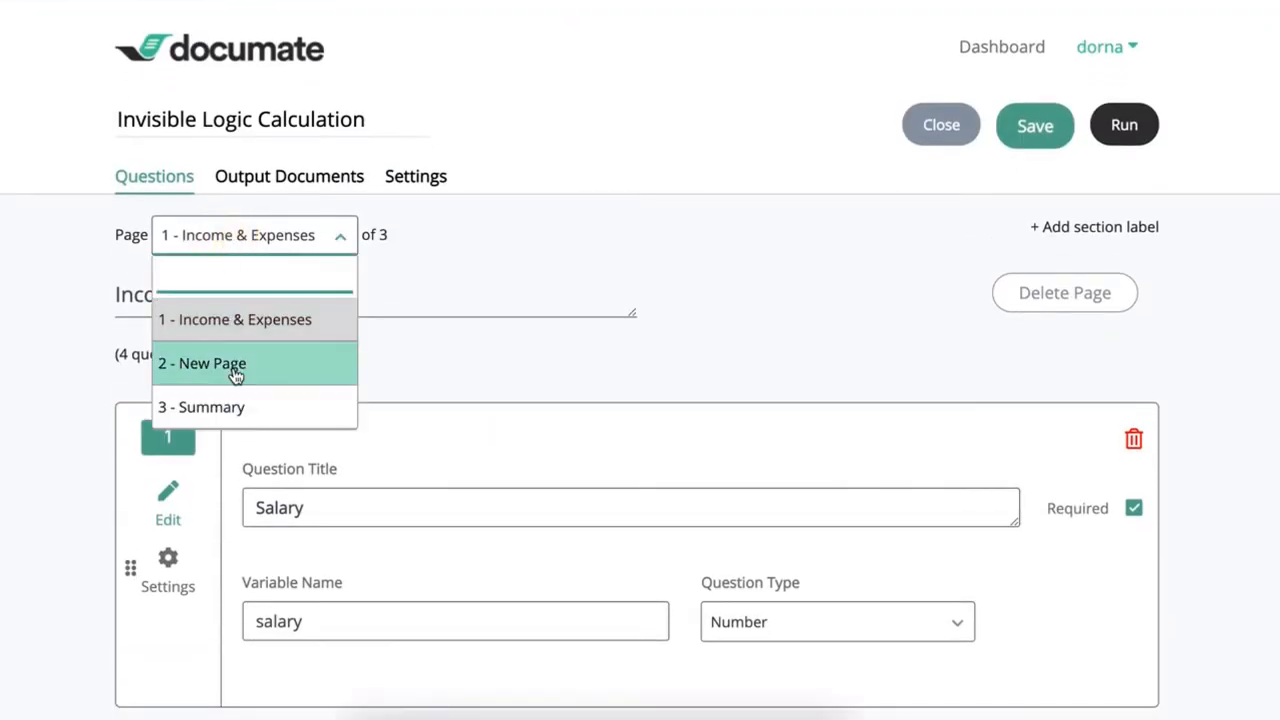
- On page 2, add a Text variable named Resolution below the net_income calculation
{"action": "left_click", "coordinate": [202, 363]}
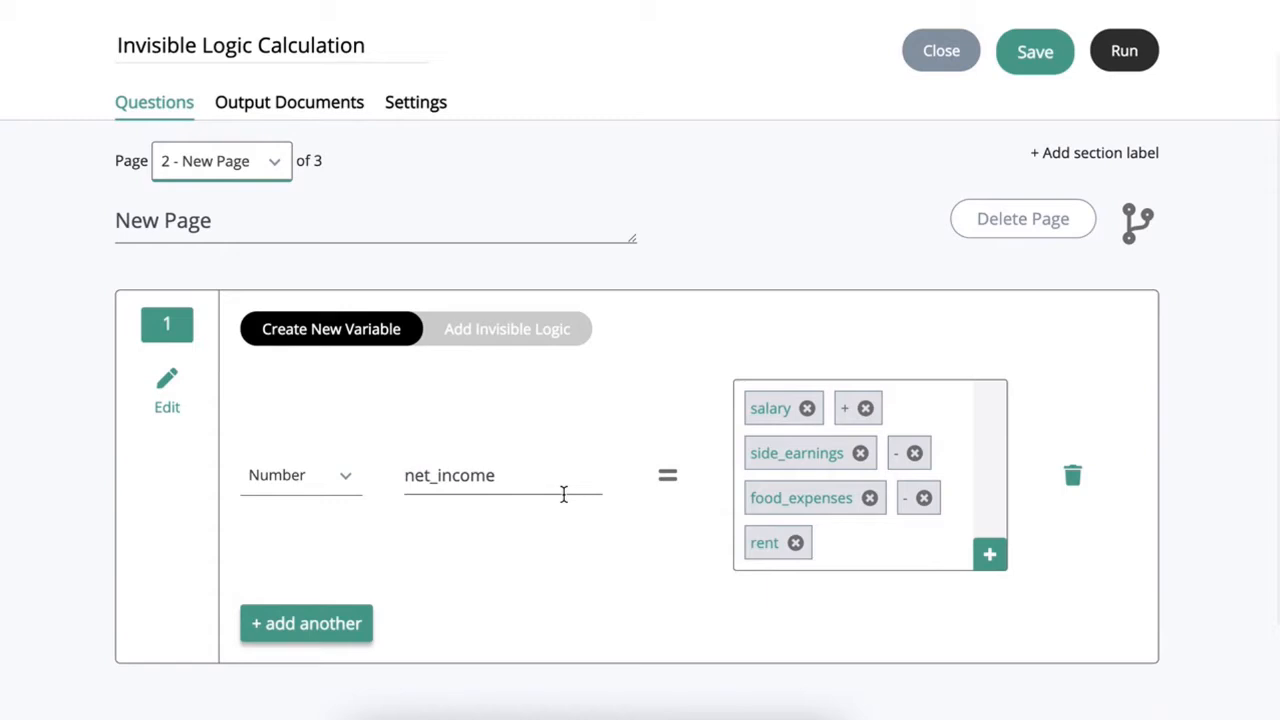
{"action": "mouse_move", "coordinate": [775, 413]}
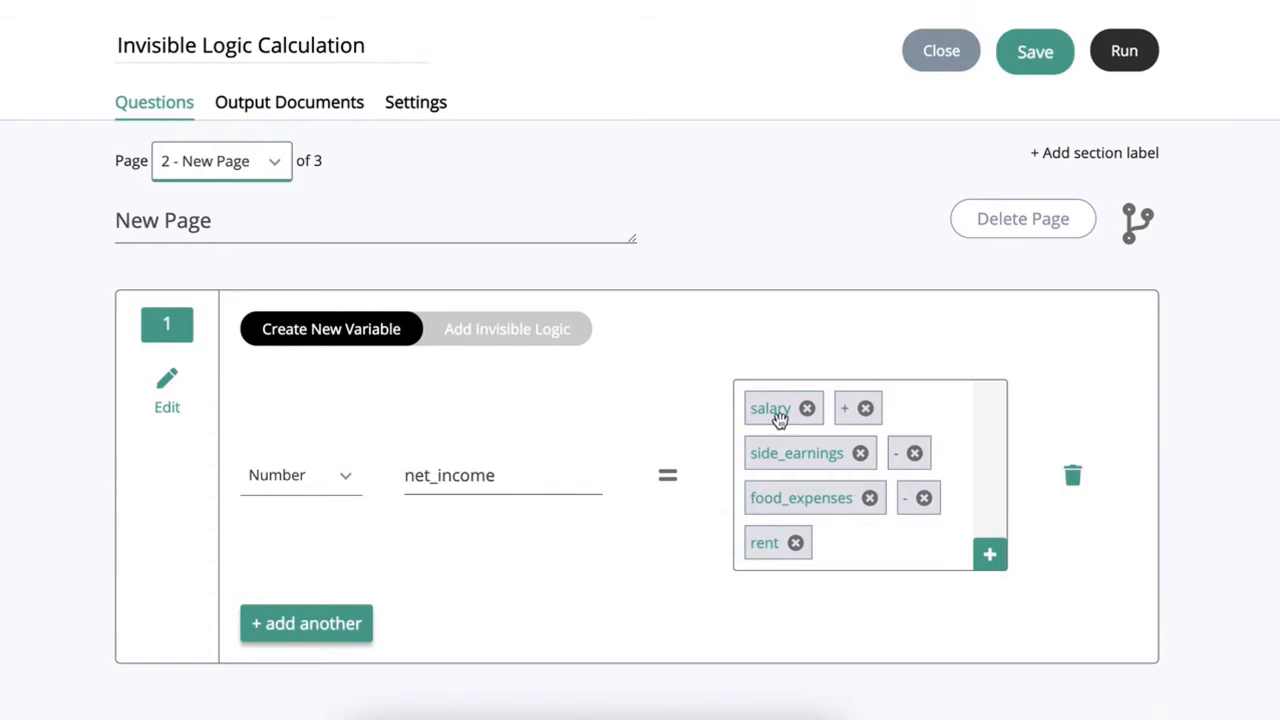
{"action": "mouse_move", "coordinate": [507, 353]}
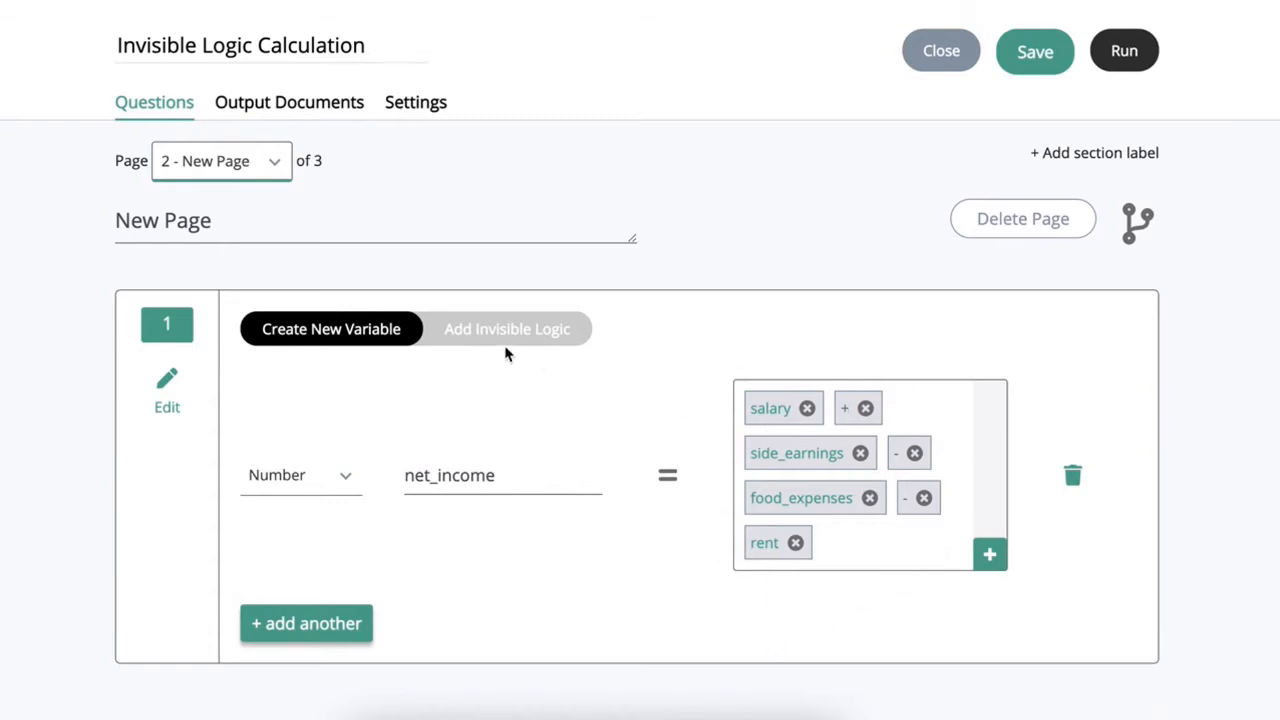
{"action": "mouse_move", "coordinate": [507, 352]}
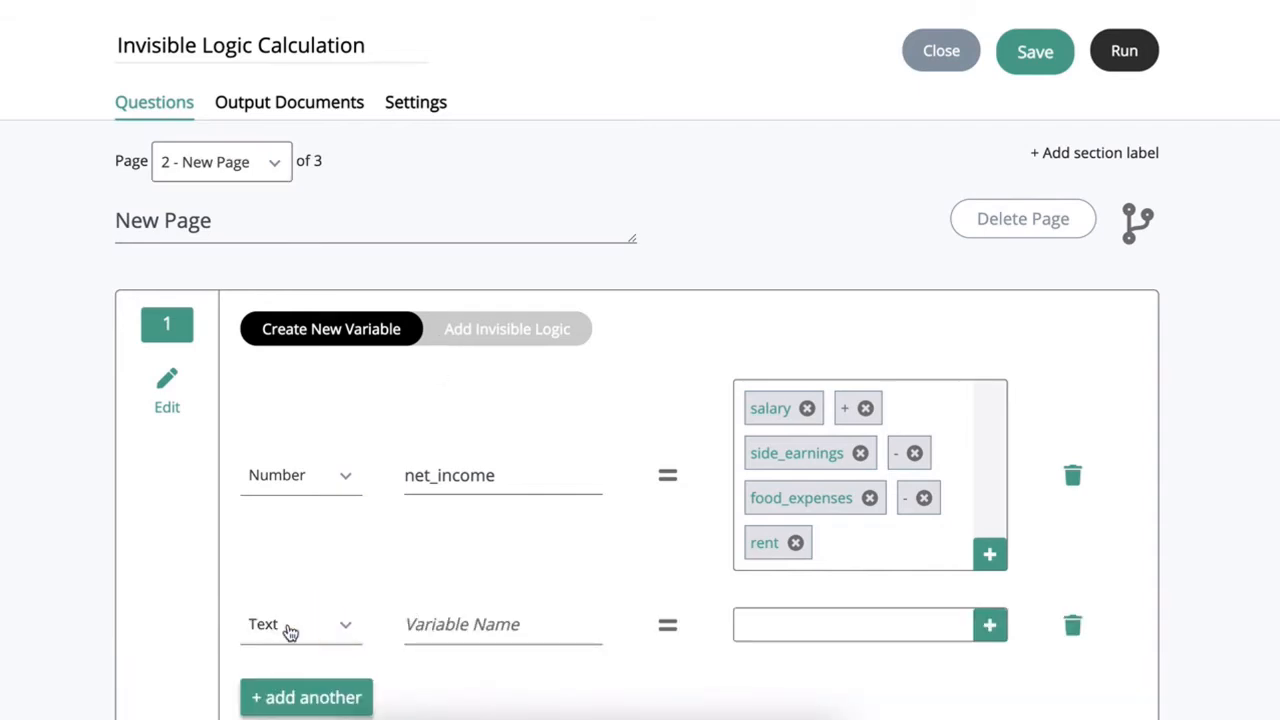
{"action": "type", "text": "Resolution"}
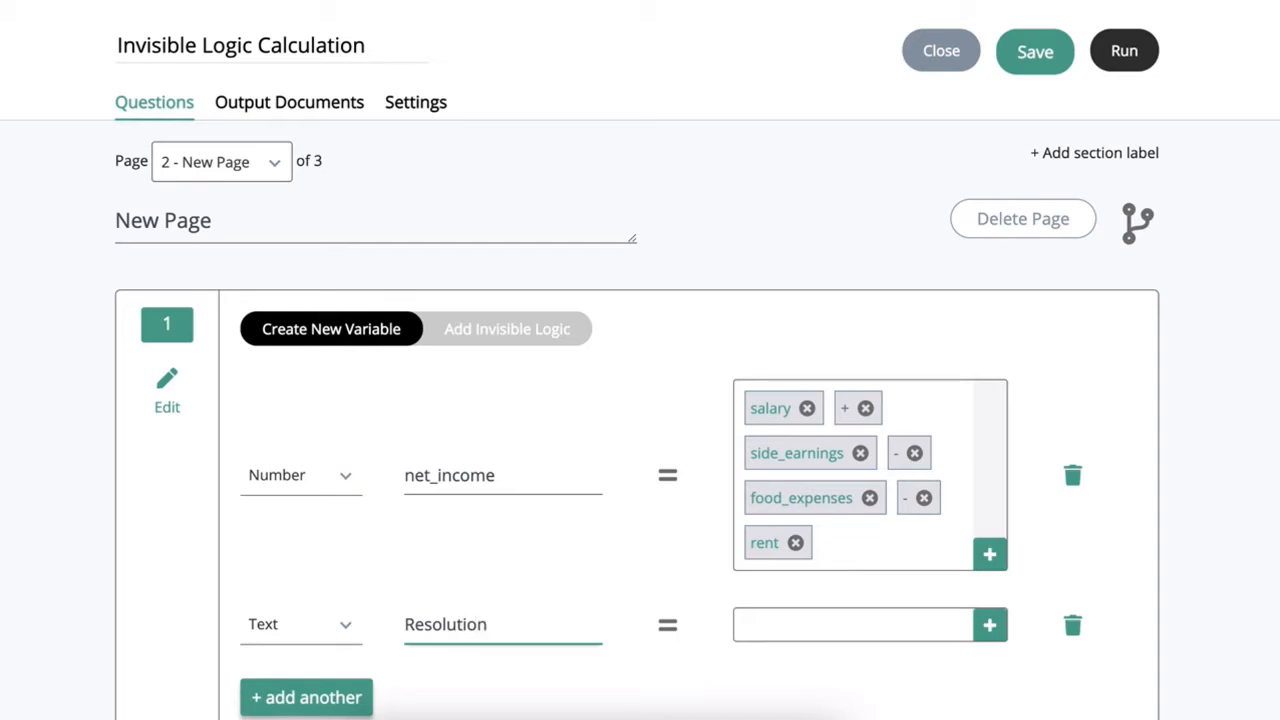
{"action": "scroll", "scroll_direction": "down", "scroll_amount": 3}
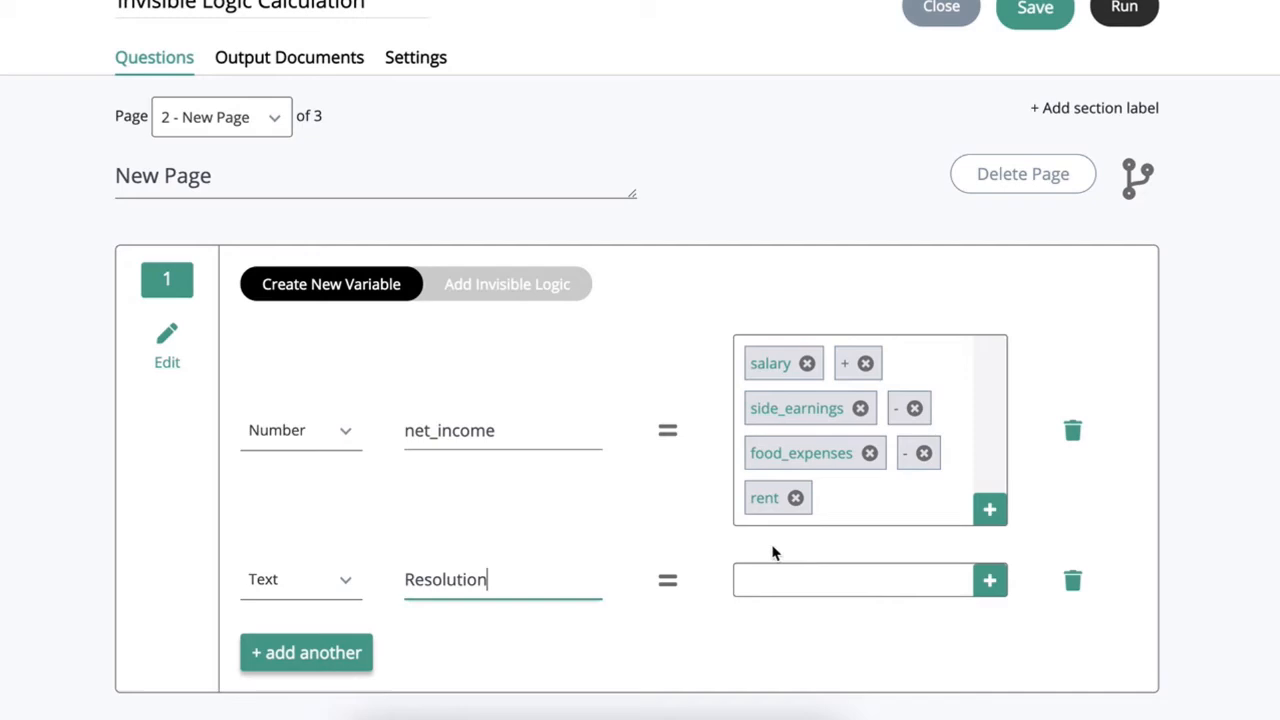
{"action": "mouse_move", "coordinate": [700, 595]}
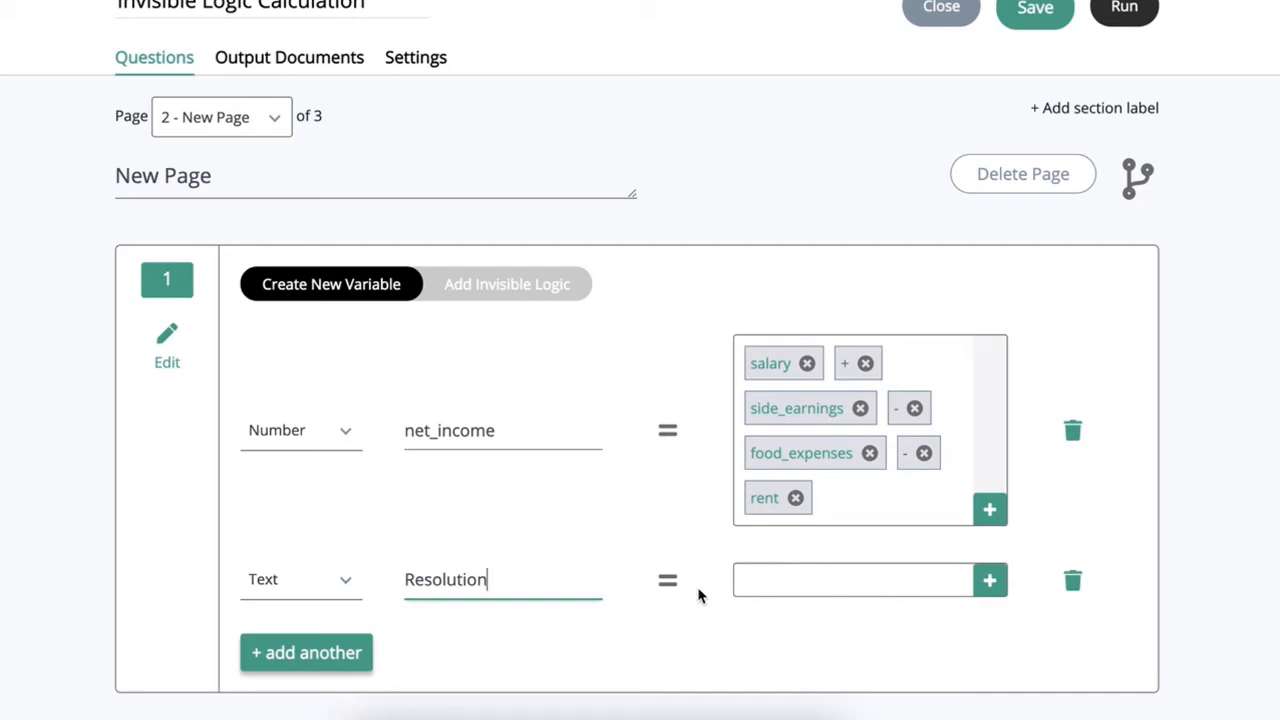
{"action": "mouse_move", "coordinate": [491, 285]}
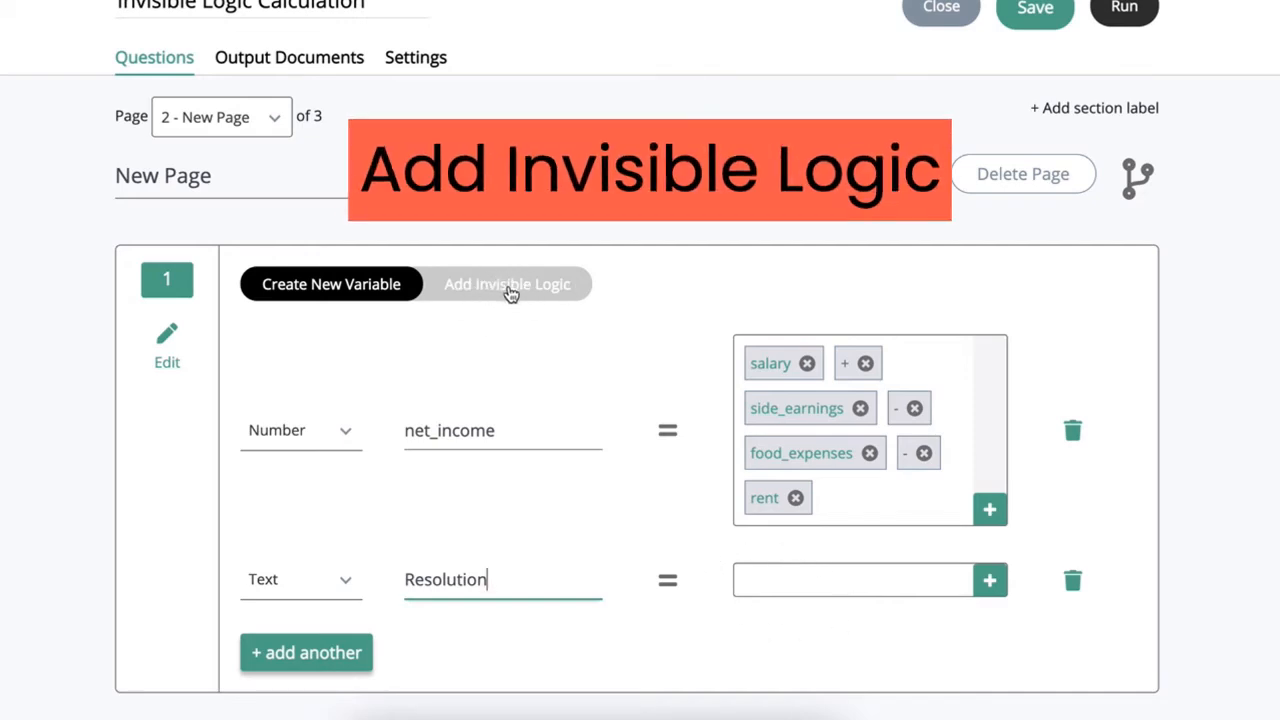
{"action": "left_click", "coordinate": [507, 284]}
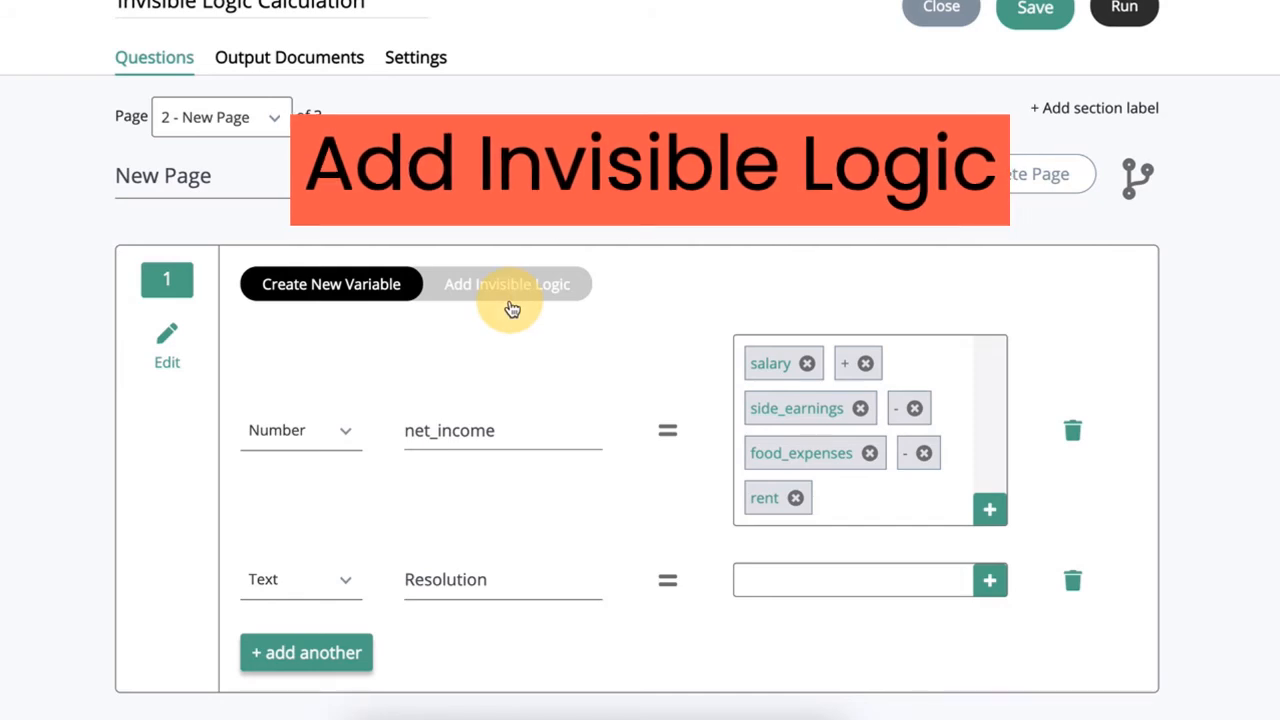
- Add an invisible logic rule with the condition IF net_income Greater Than 0
{"action": "left_click", "coordinate": [507, 284]}
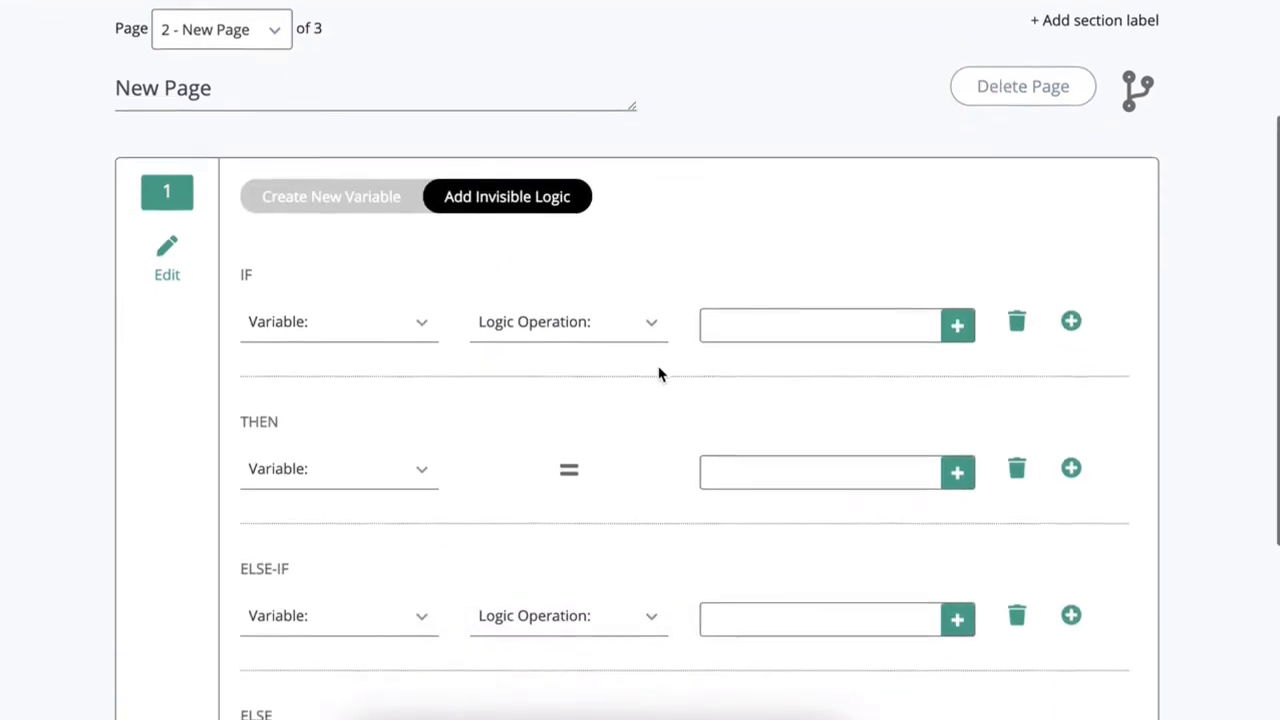
{"action": "scroll", "scroll_direction": "down", "scroll_amount": 3}
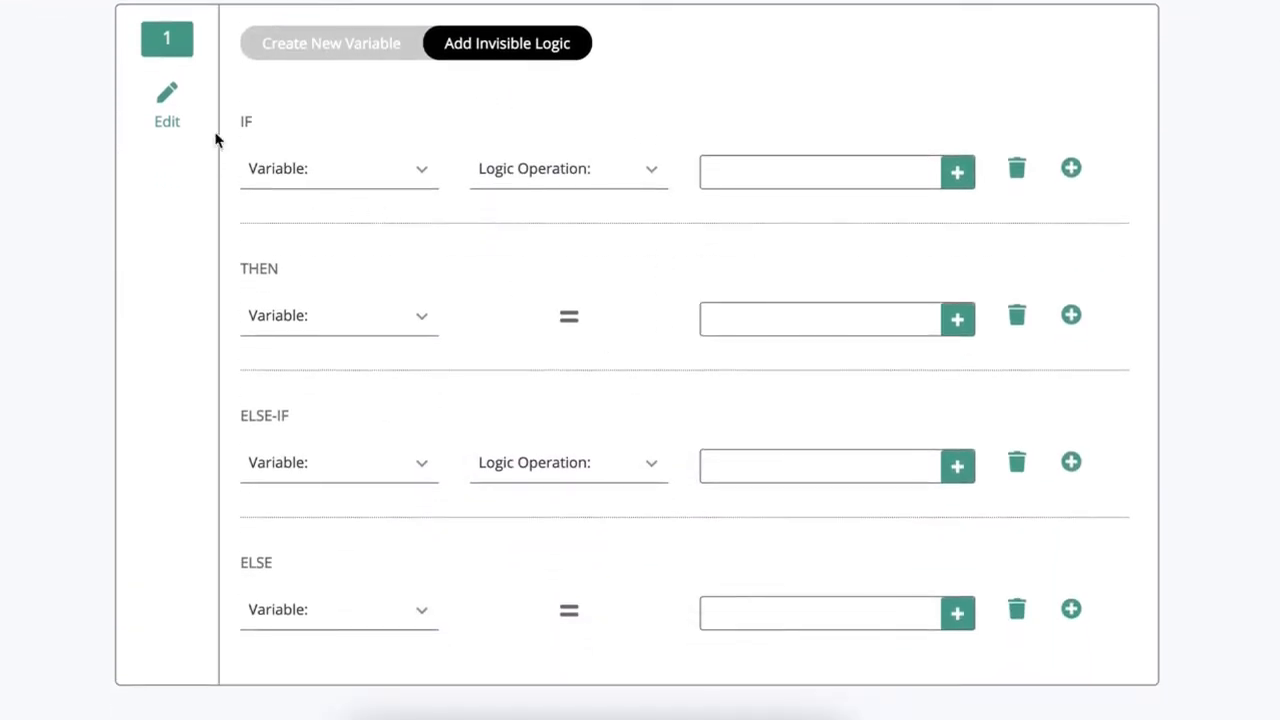
{"action": "left_click", "coordinate": [338, 168]}
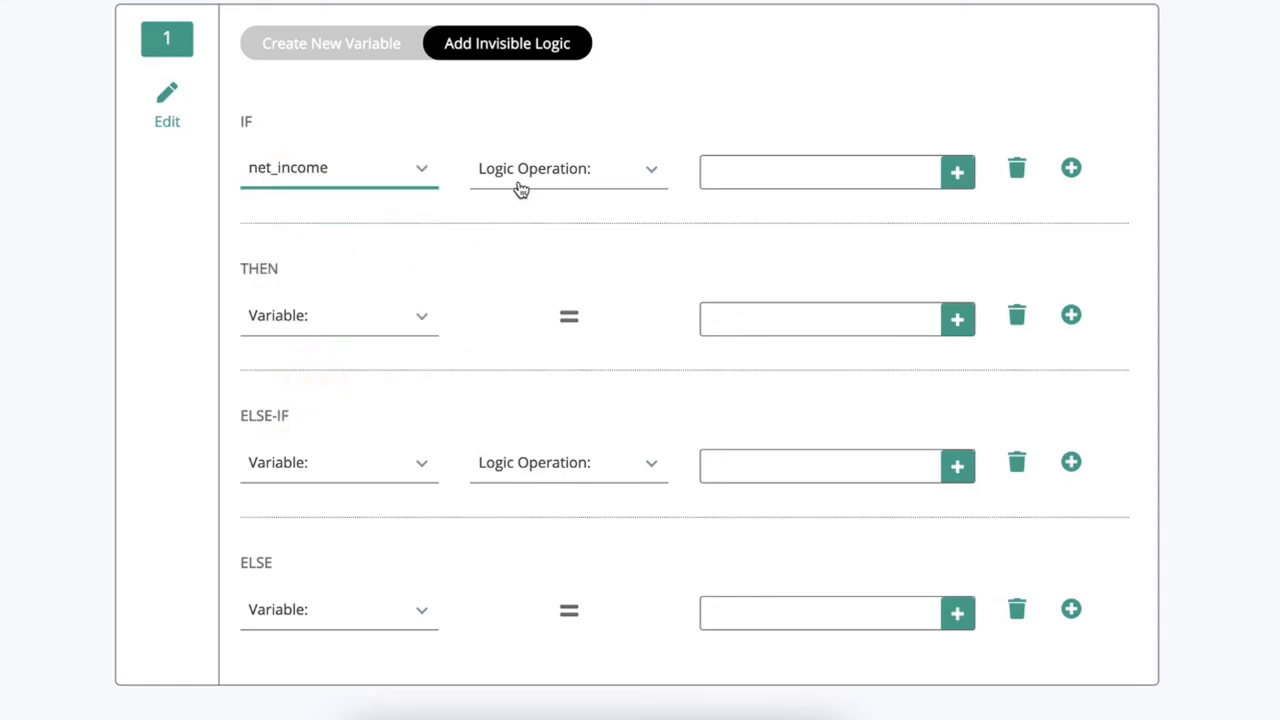
{"action": "left_click", "coordinate": [568, 168]}
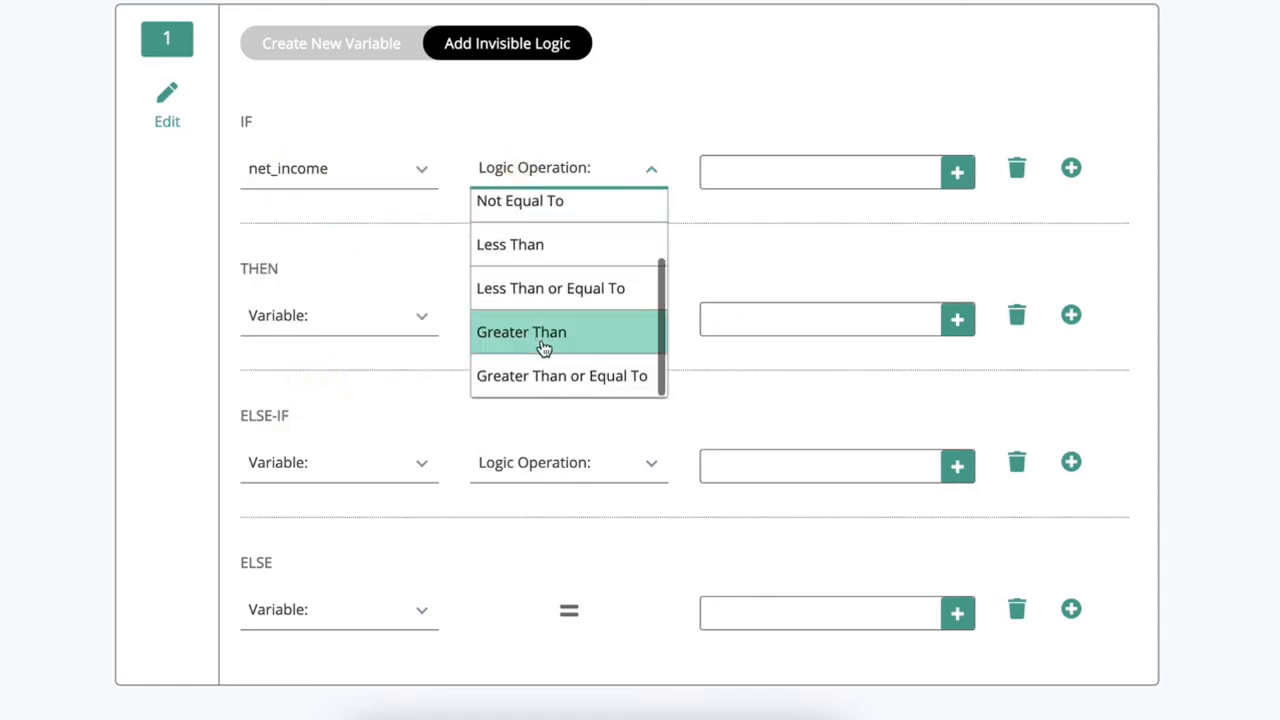
{"action": "left_click", "coordinate": [521, 332]}
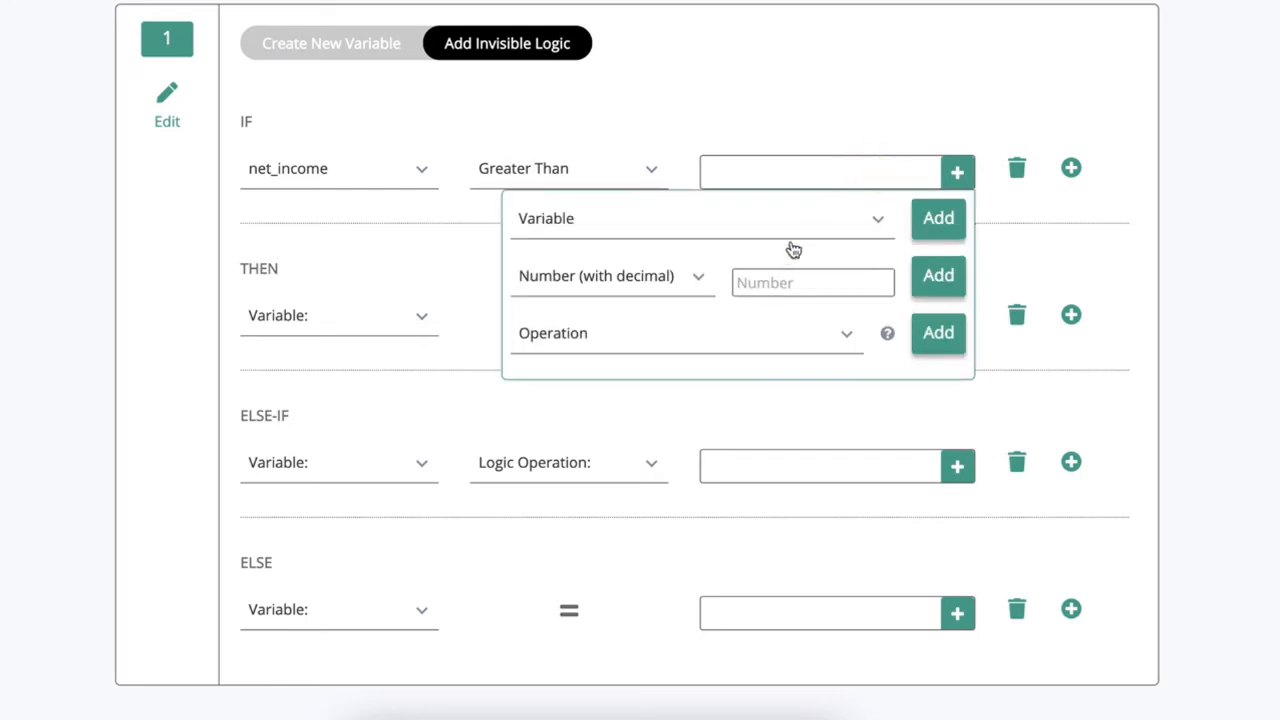
{"action": "left_click", "coordinate": [812, 282]}
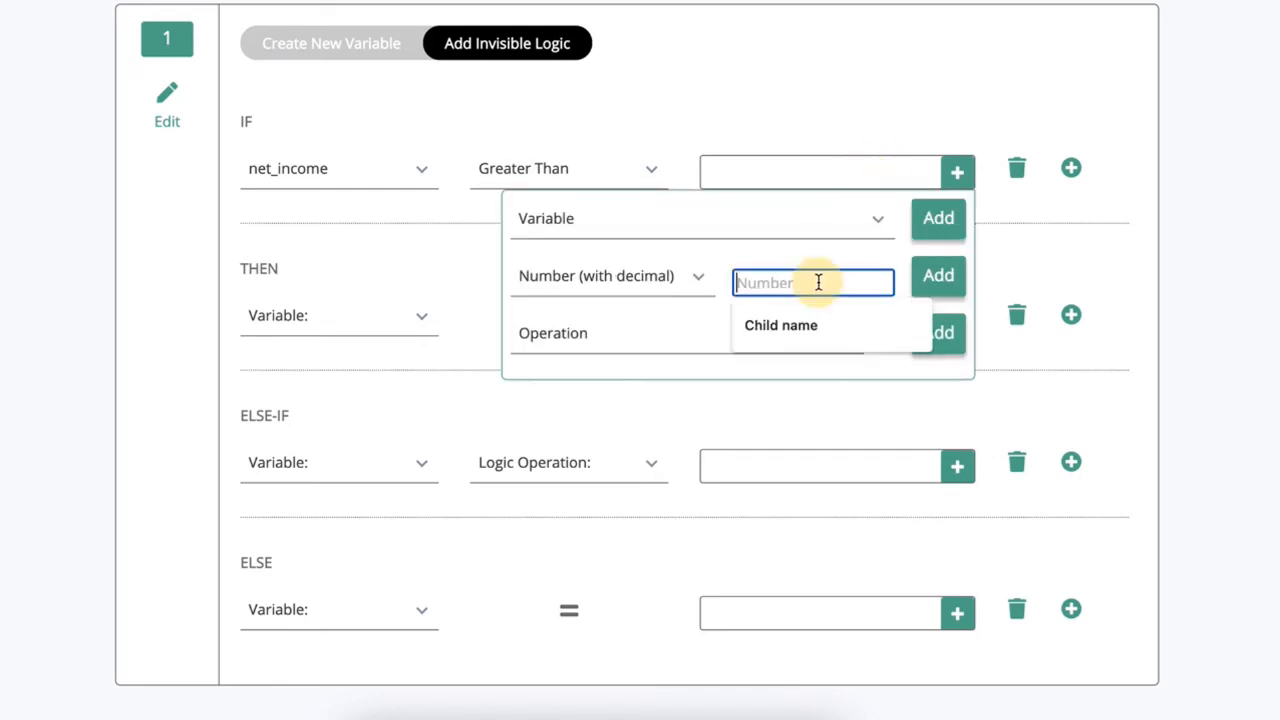
{"action": "left_click", "coordinate": [937, 292]}
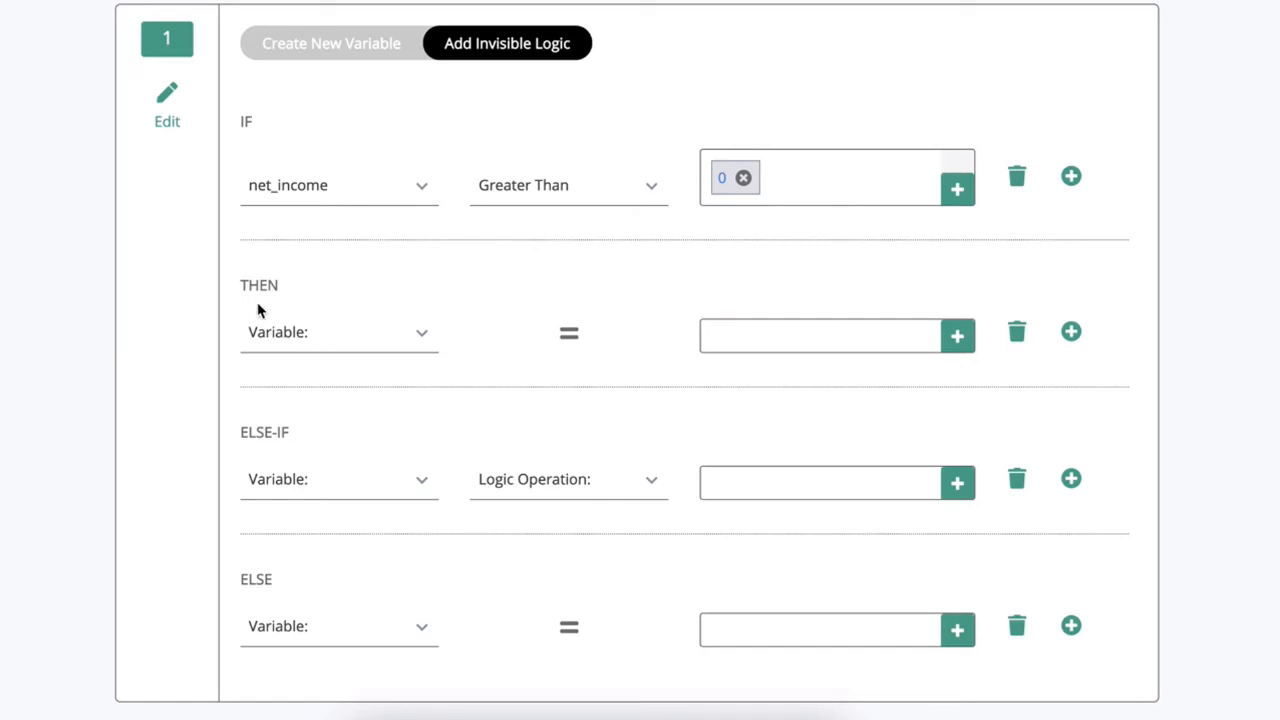
- Make the THEN branch set Resolution to 'You are eligible!'
{"action": "left_click", "coordinate": [339, 332]}
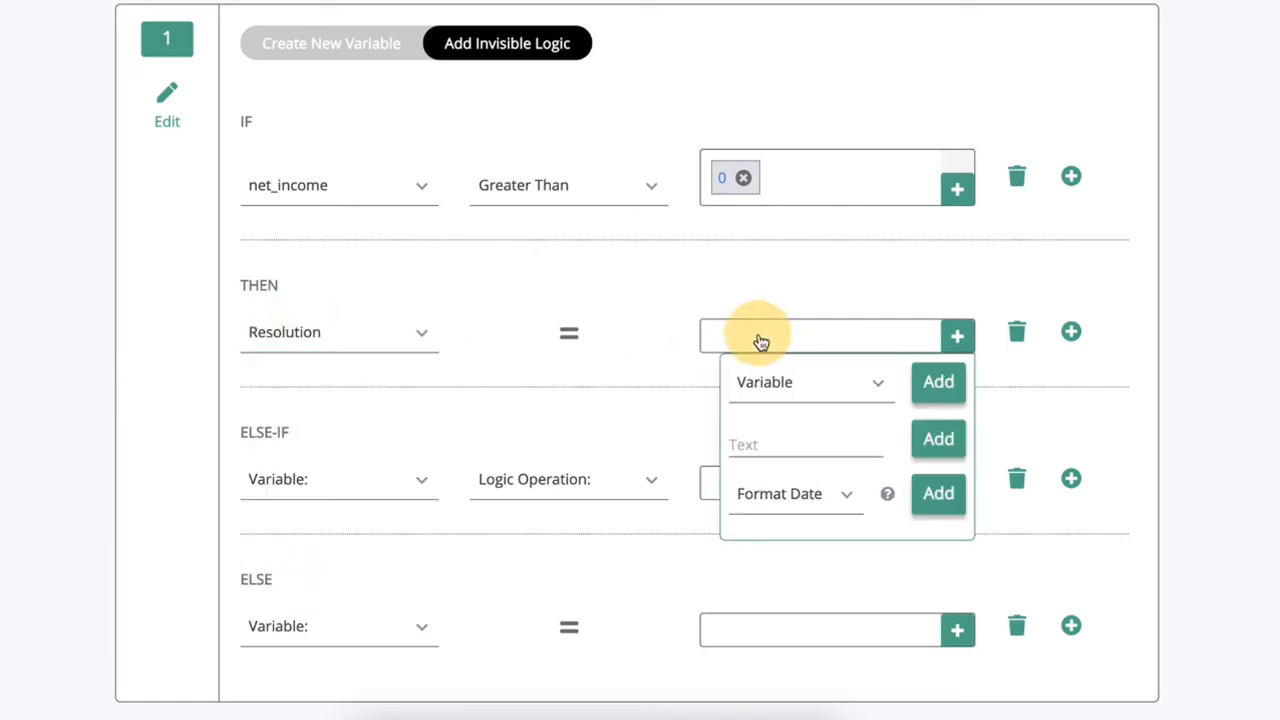
{"action": "left_click", "coordinate": [803, 444]}
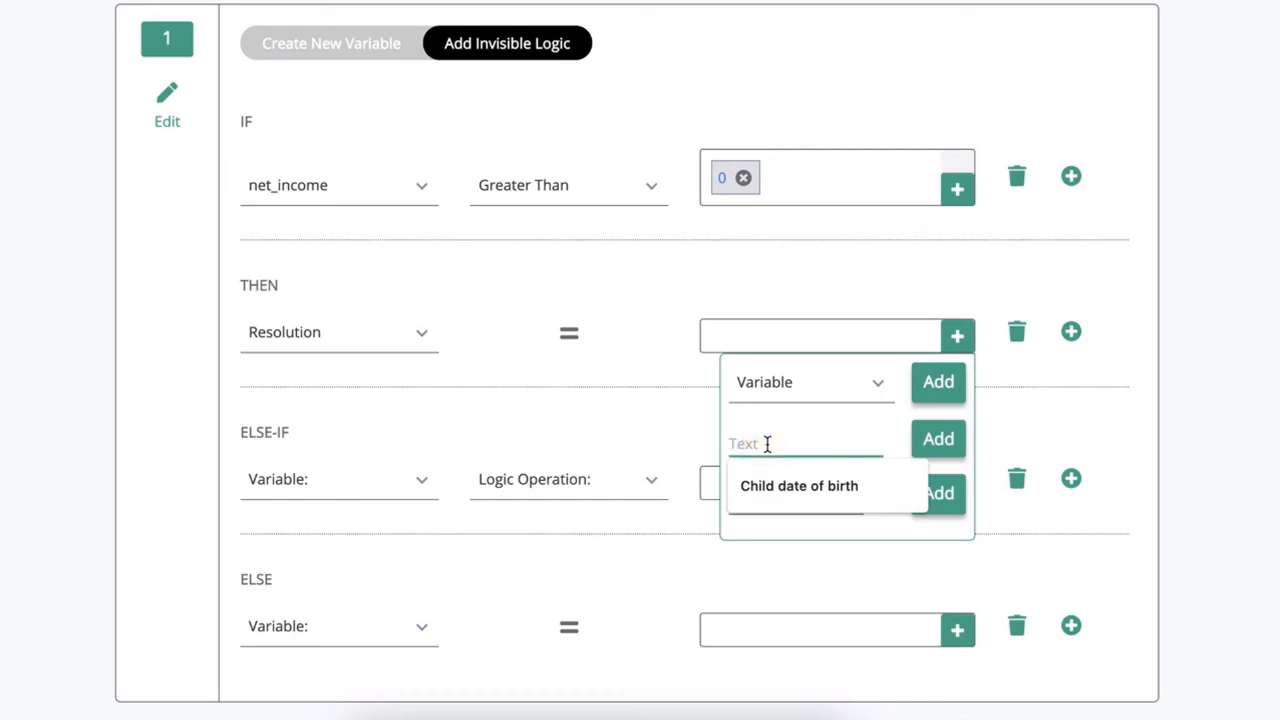
{"action": "type", "text": "You"}
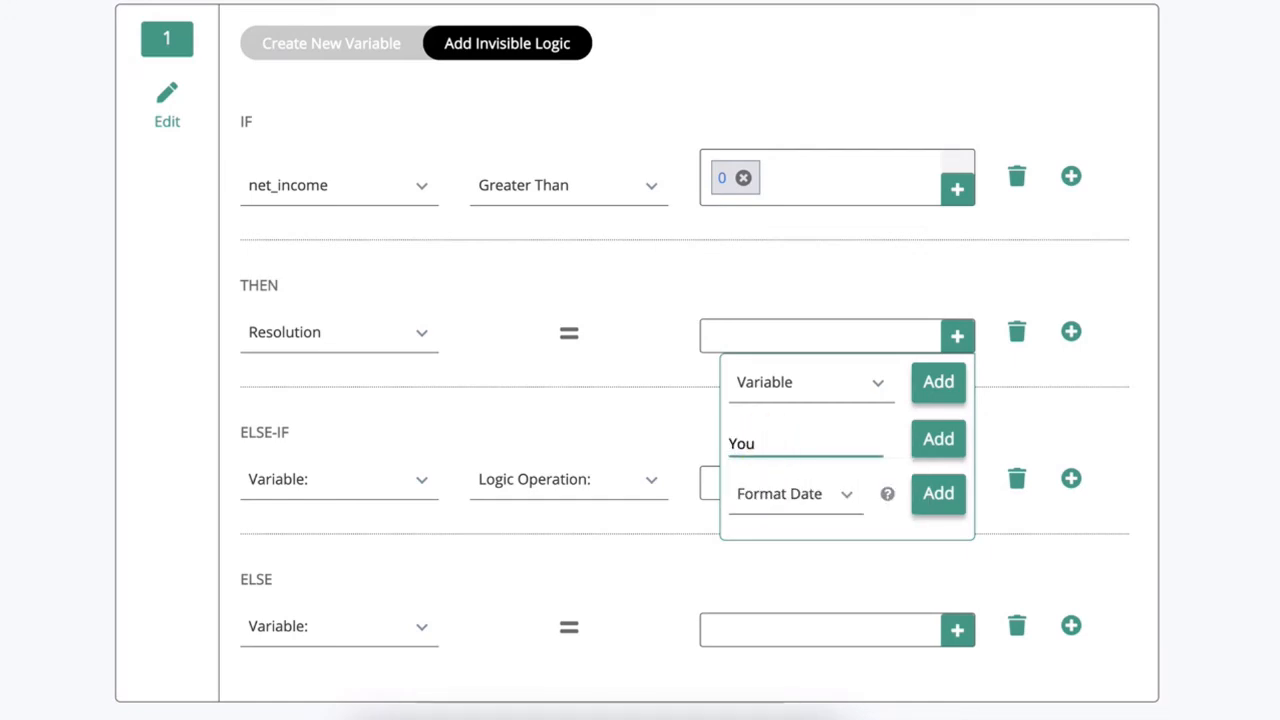
{"action": "type", "text": "are eligib"}
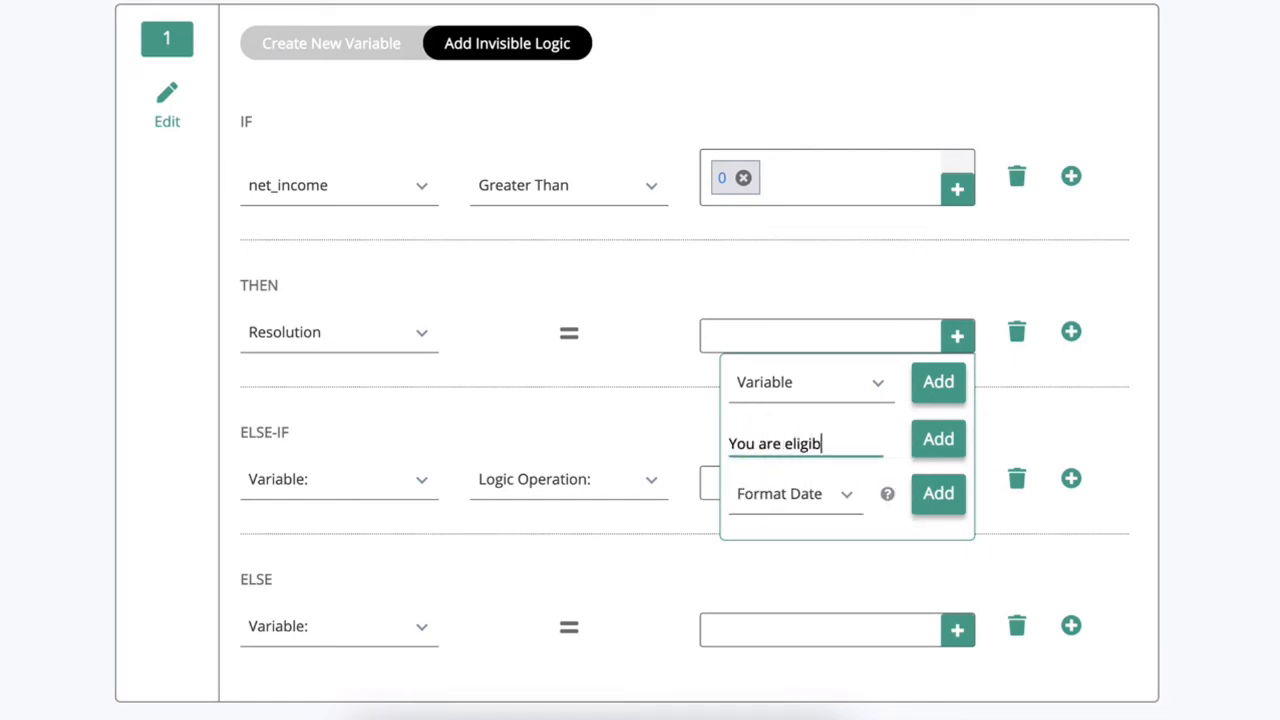
{"action": "left_click", "coordinate": [937, 439]}
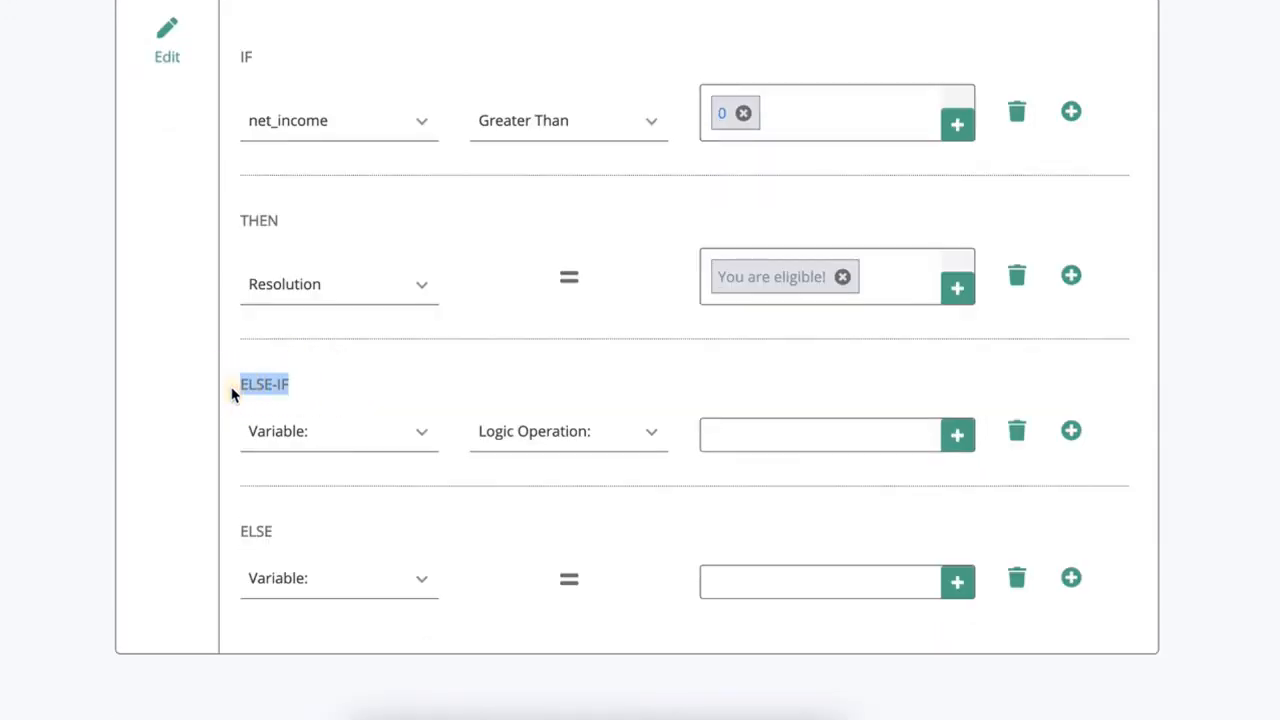
{"action": "mouse_move", "coordinate": [291, 385]}
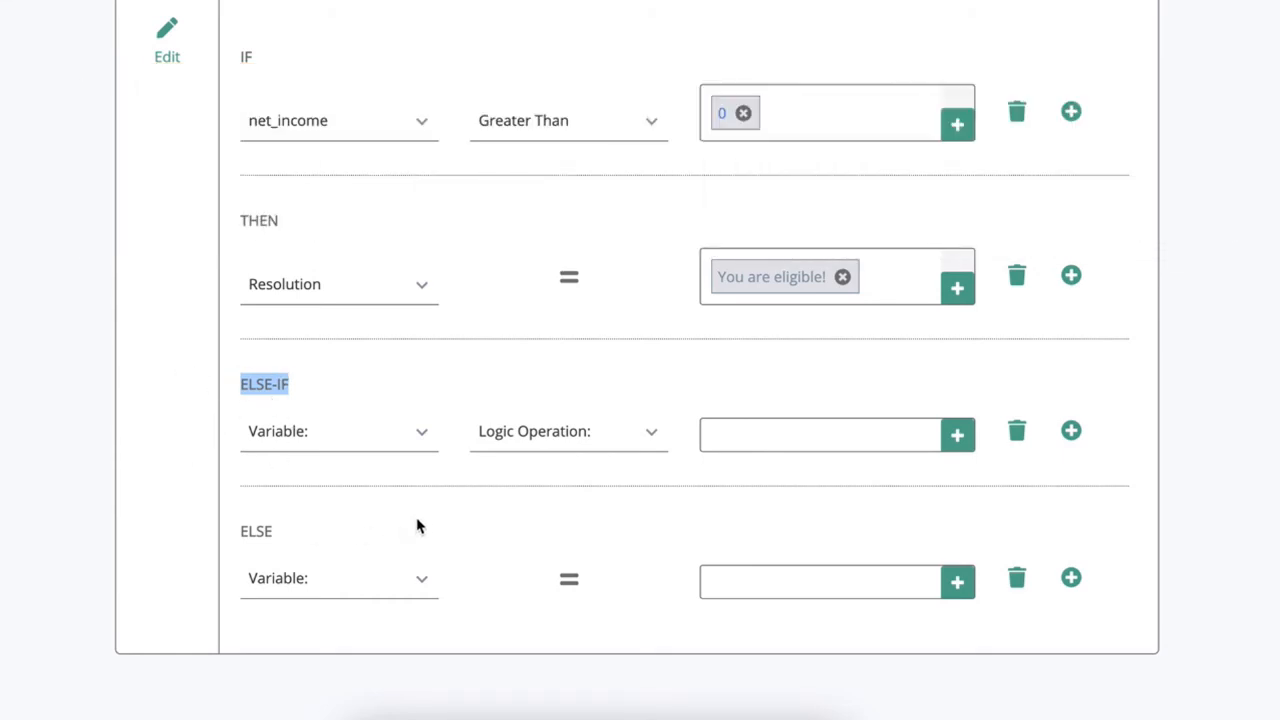
{"action": "mouse_move", "coordinate": [528, 227]}
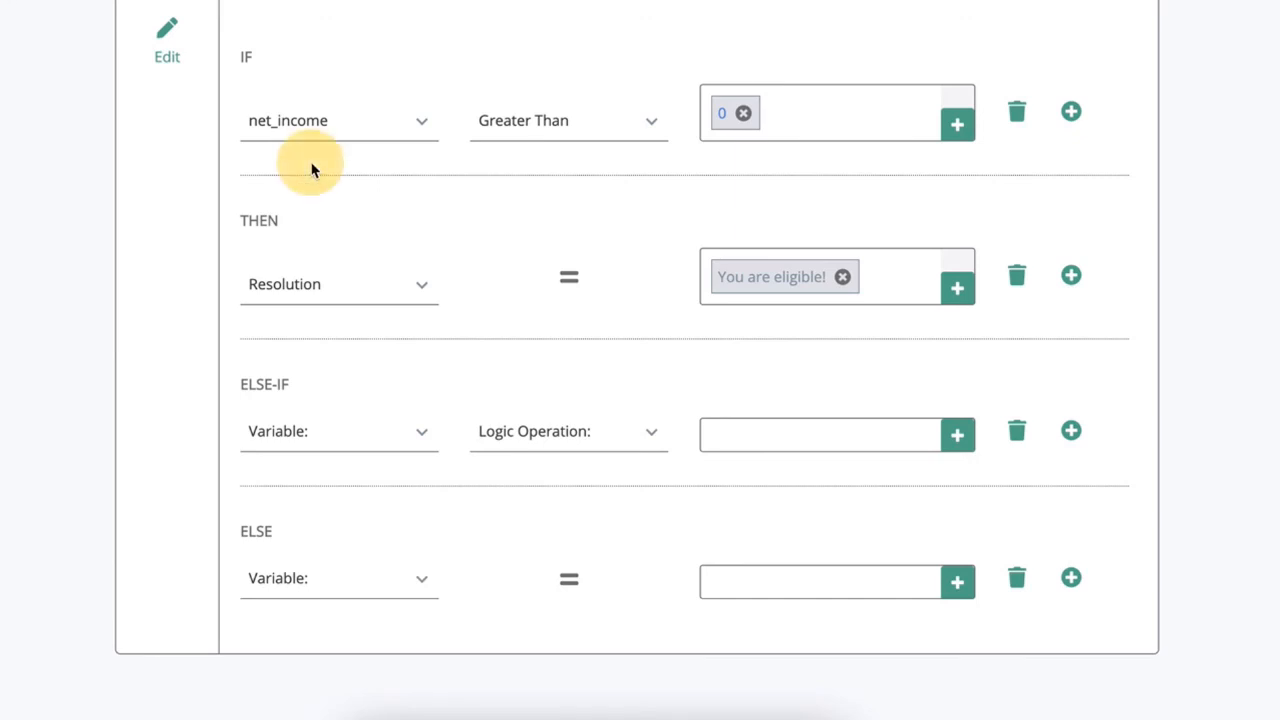
{"action": "mouse_move", "coordinate": [750, 160]}
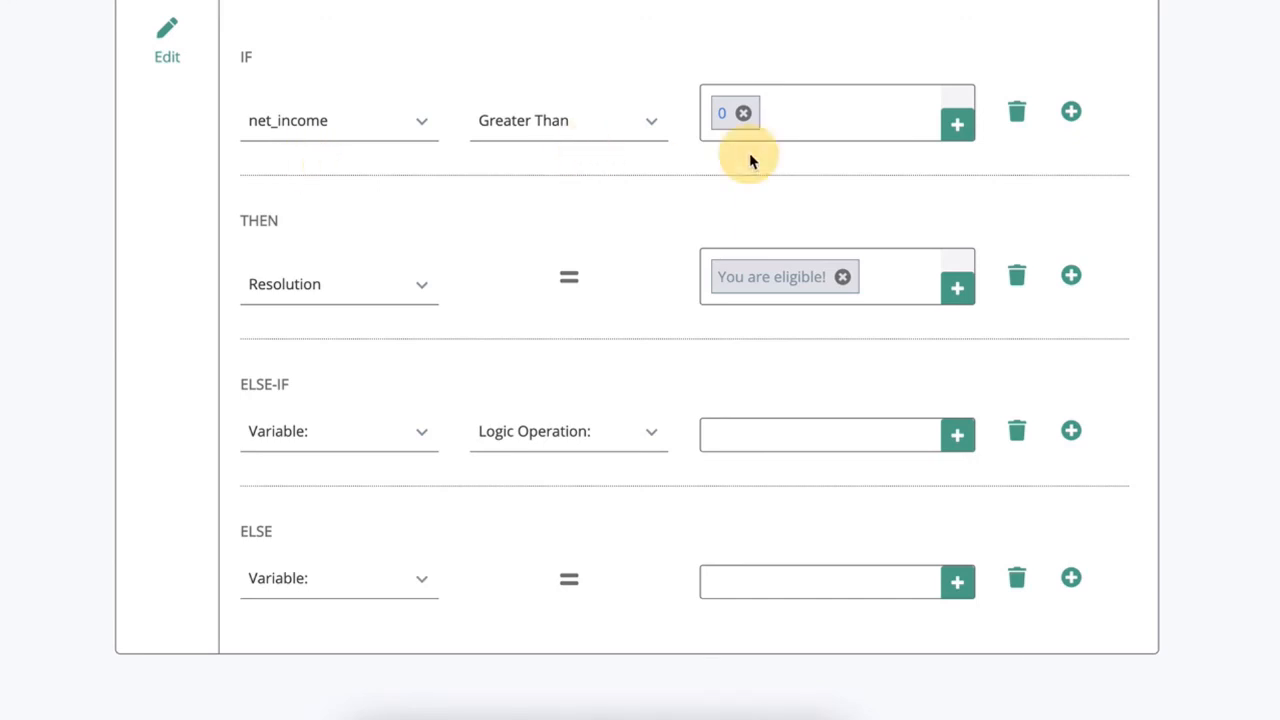
{"action": "mouse_move", "coordinate": [283, 594]}
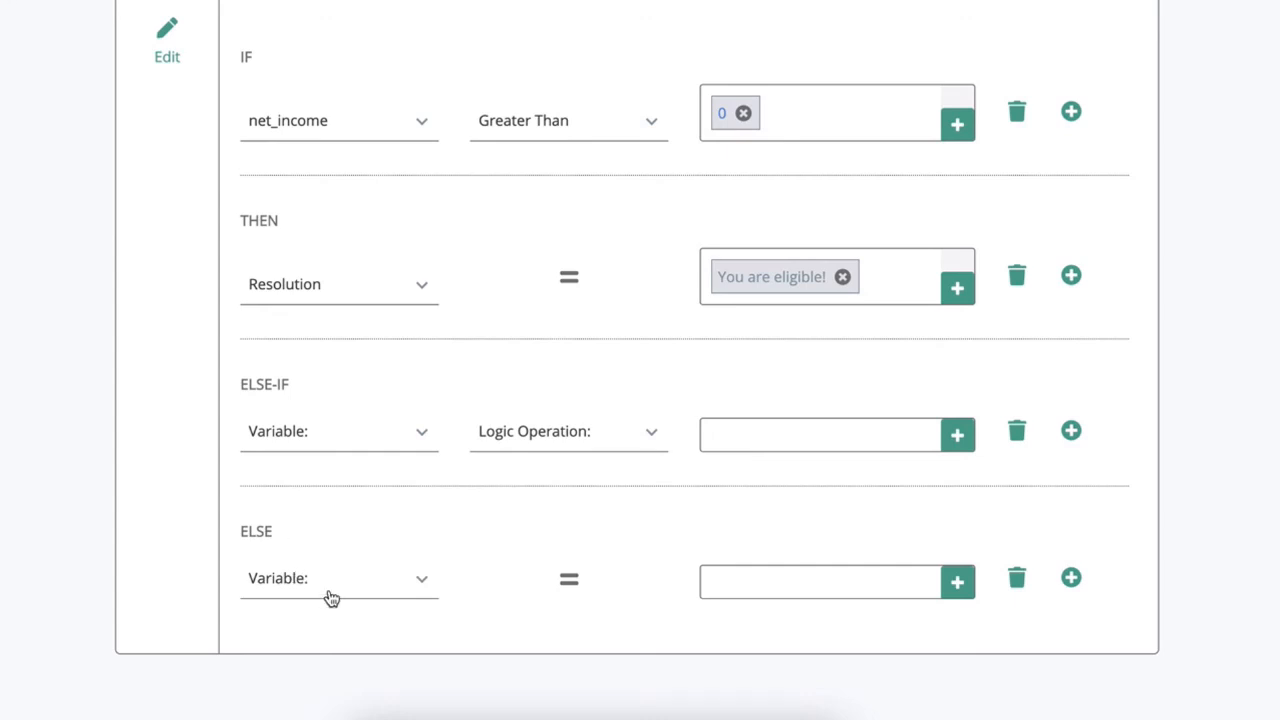
- Target Resolution in the ELSE branch and open its value options
{"action": "left_click", "coordinate": [339, 578]}
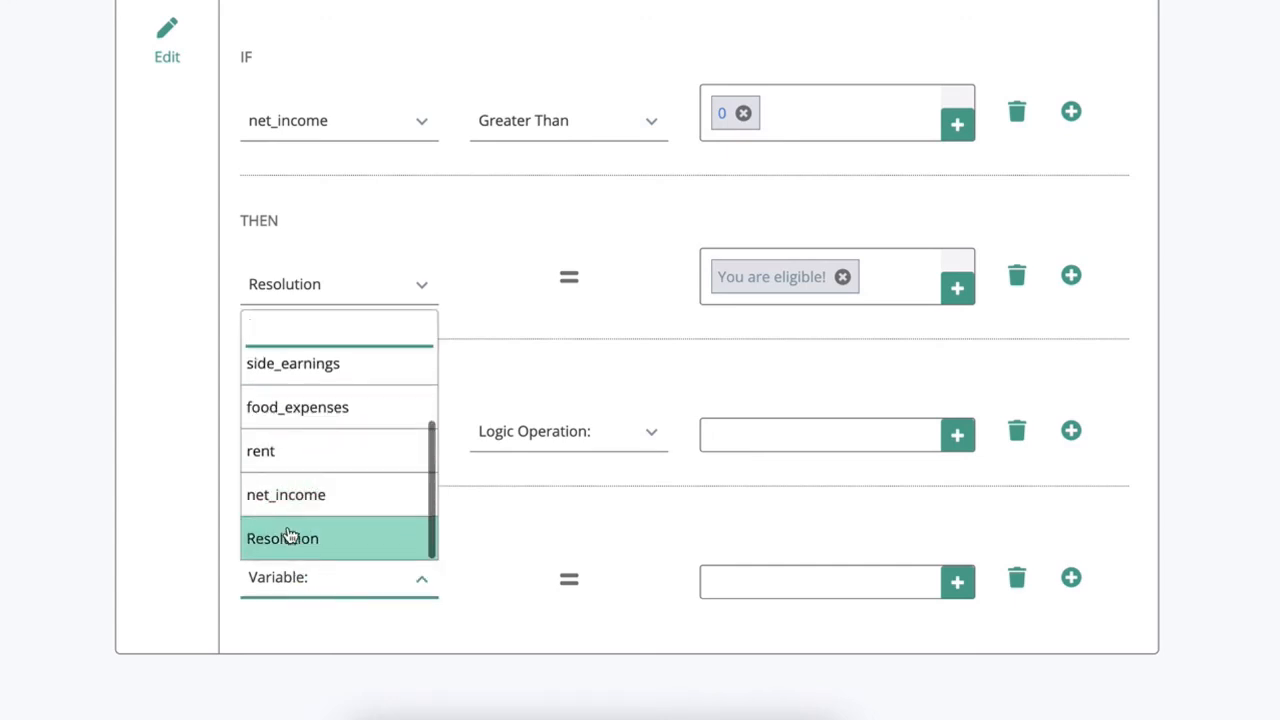
{"action": "left_click", "coordinate": [282, 538]}
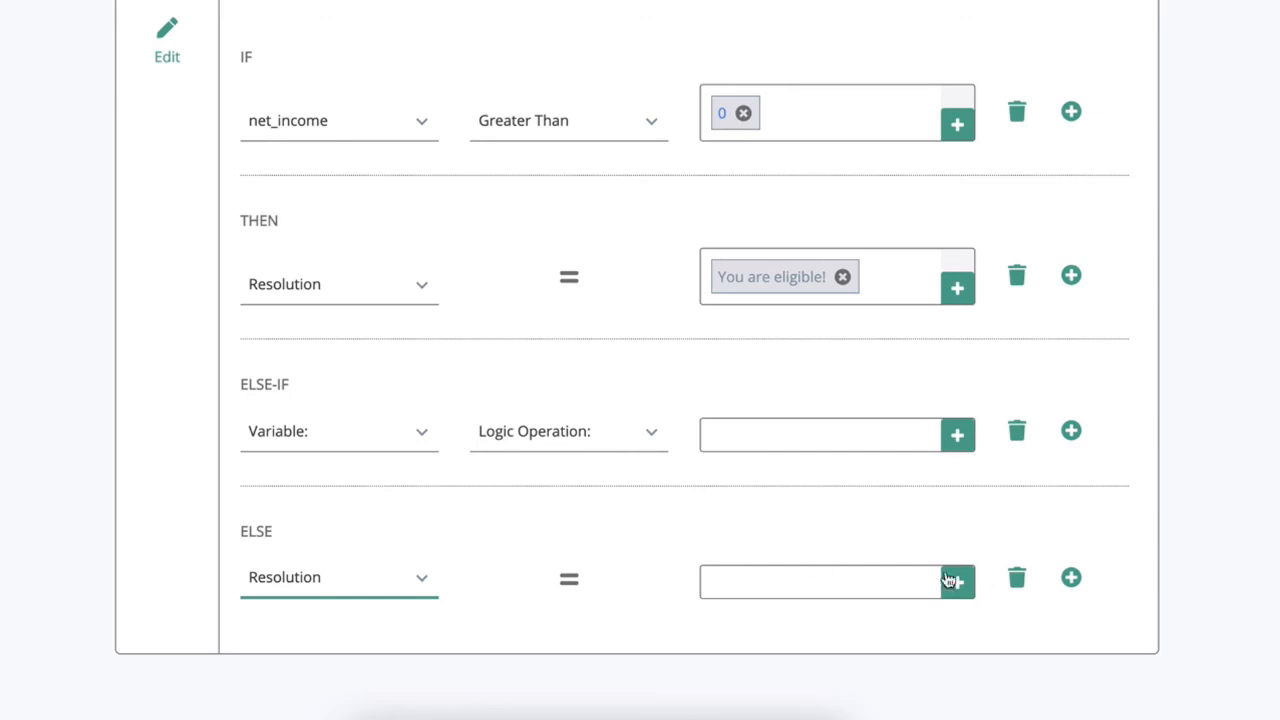
{"action": "left_click", "coordinate": [957, 580]}
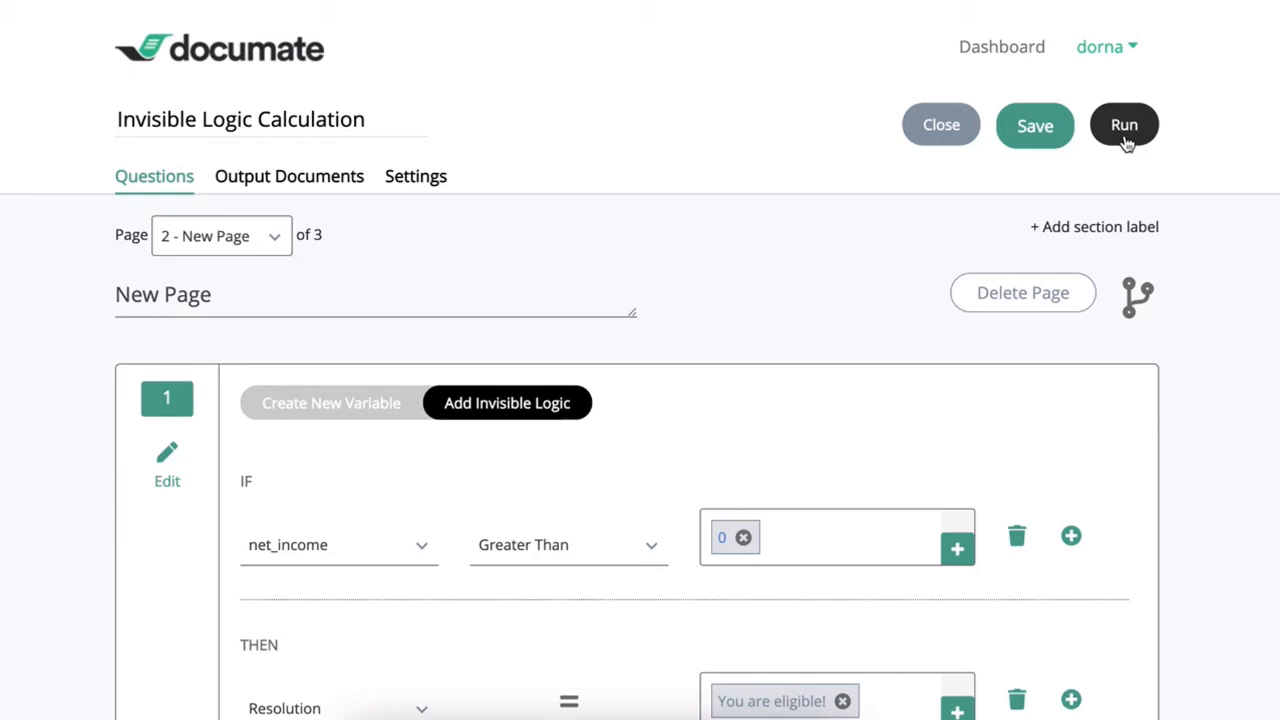
- Test-run with Salary 5, Side Earnings 5, Food 10, Rent 10, showing 'not eligible'
{"action": "left_click", "coordinate": [1124, 124]}
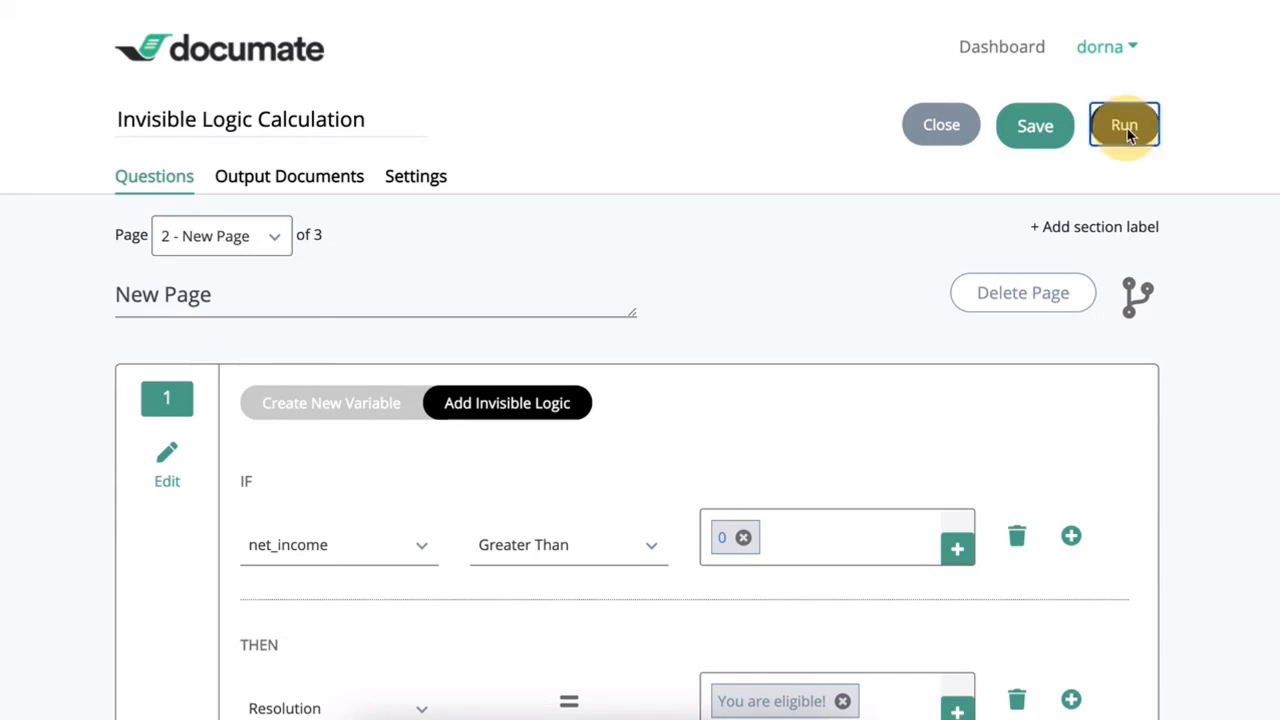
{"action": "left_click", "coordinate": [1126, 125]}
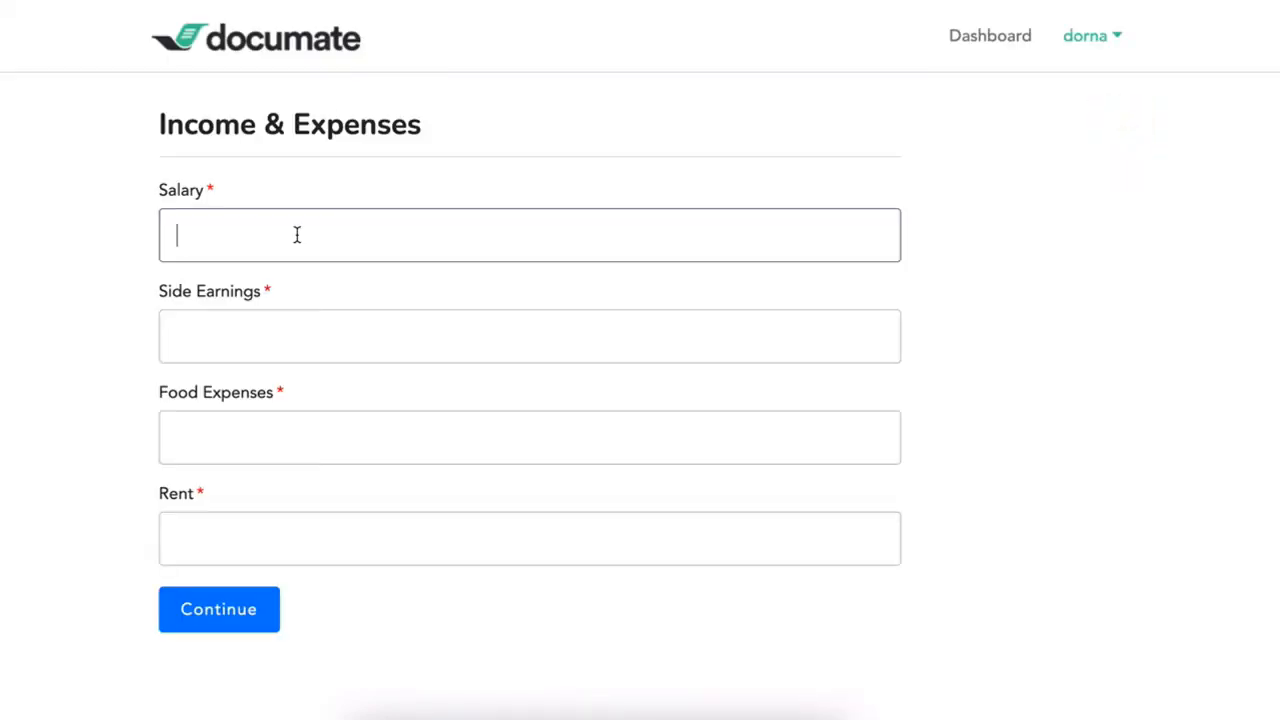
{"action": "type", "text": "5"}
{"action": "left_click", "coordinate": [530, 538]}
{"action": "type", "text": "10"}
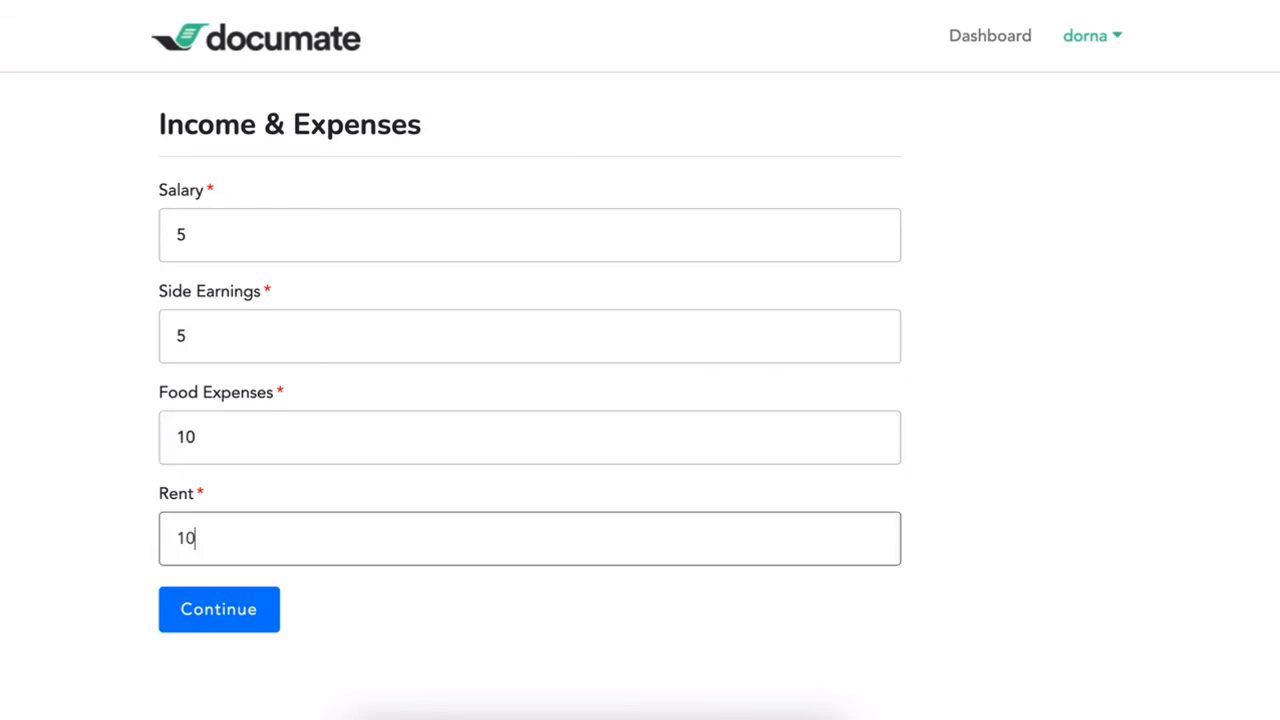
{"action": "left_click", "coordinate": [218, 609]}
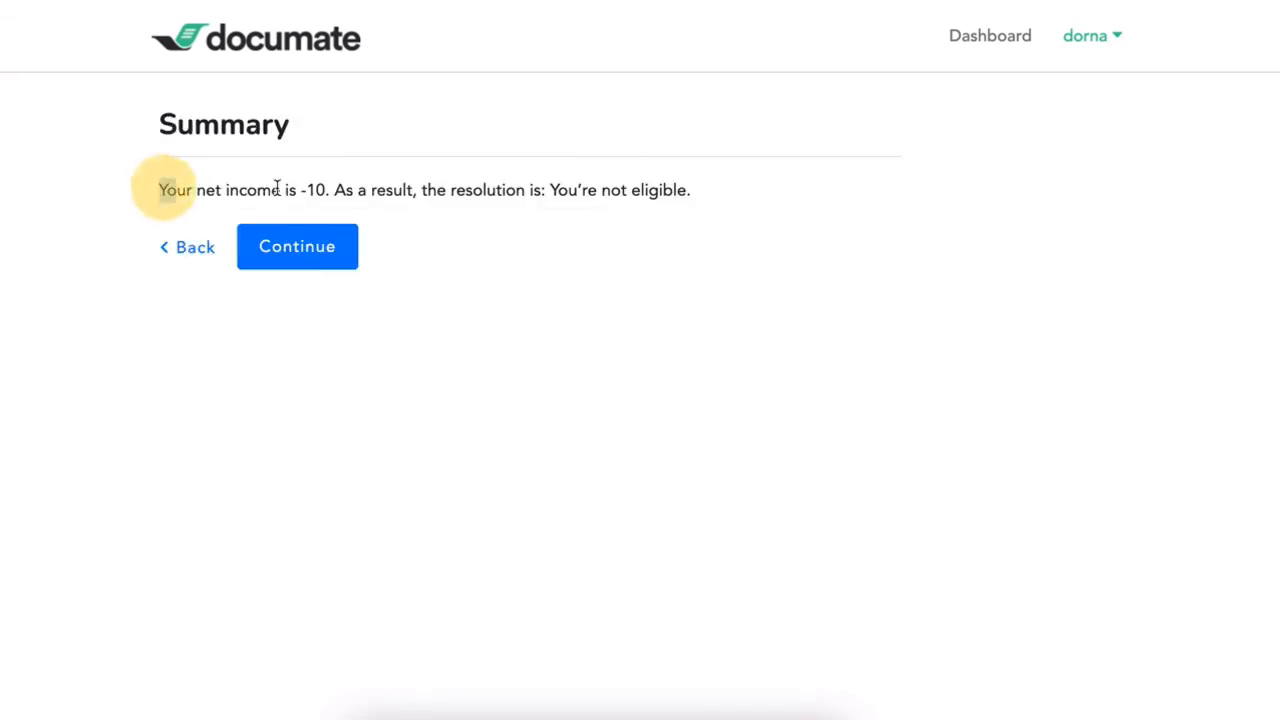
{"action": "left_click_drag", "start_coordinate": [160, 189], "coordinate": [718, 190]}
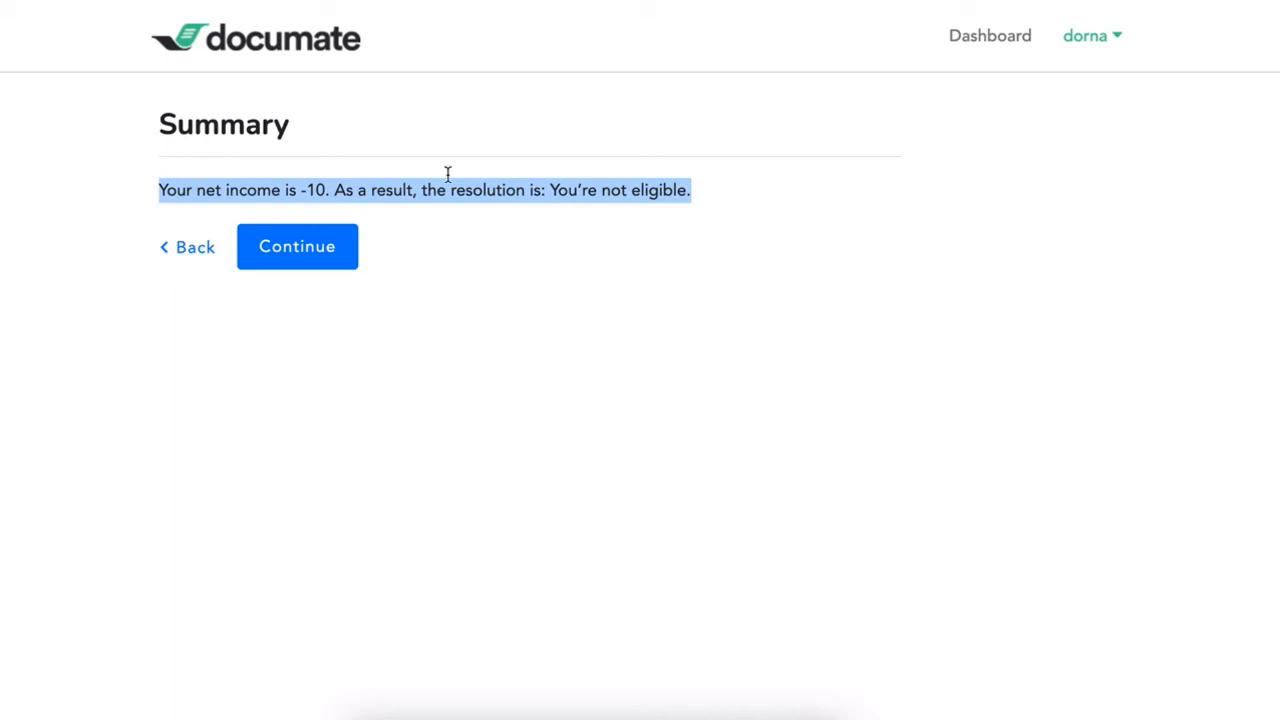
{"action": "mouse_move", "coordinate": [318, 190]}
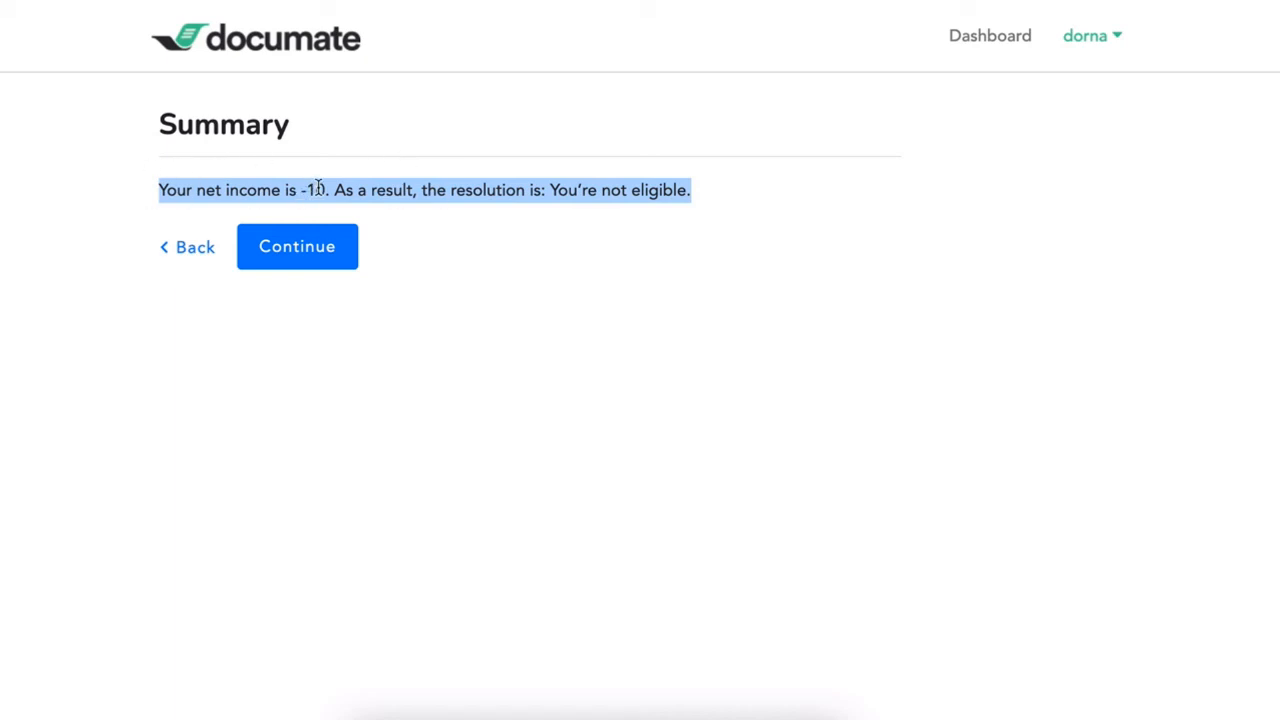
{"action": "mouse_move", "coordinate": [550, 190]}
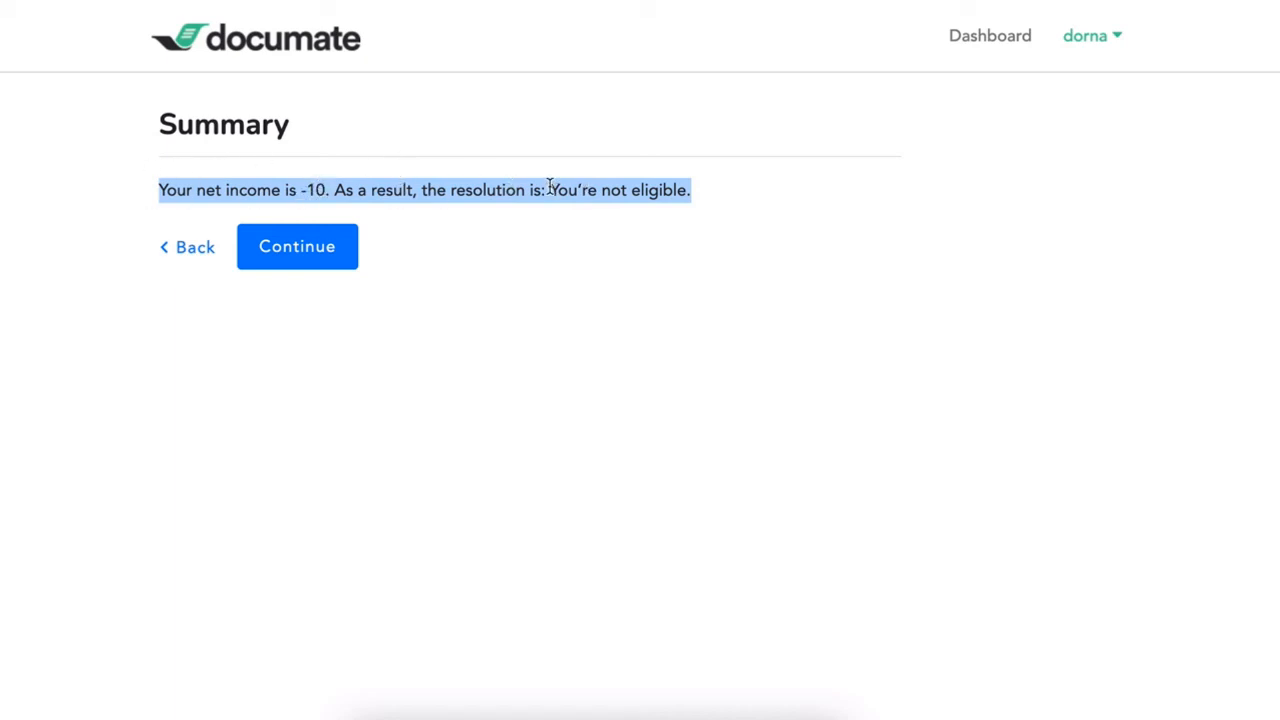